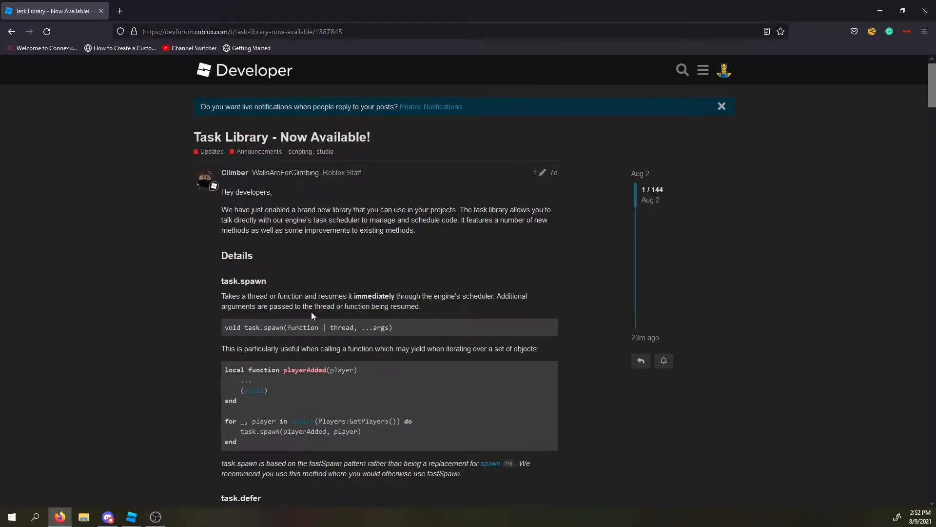
{"action": "mouse_move", "coordinate": [49, 5]}
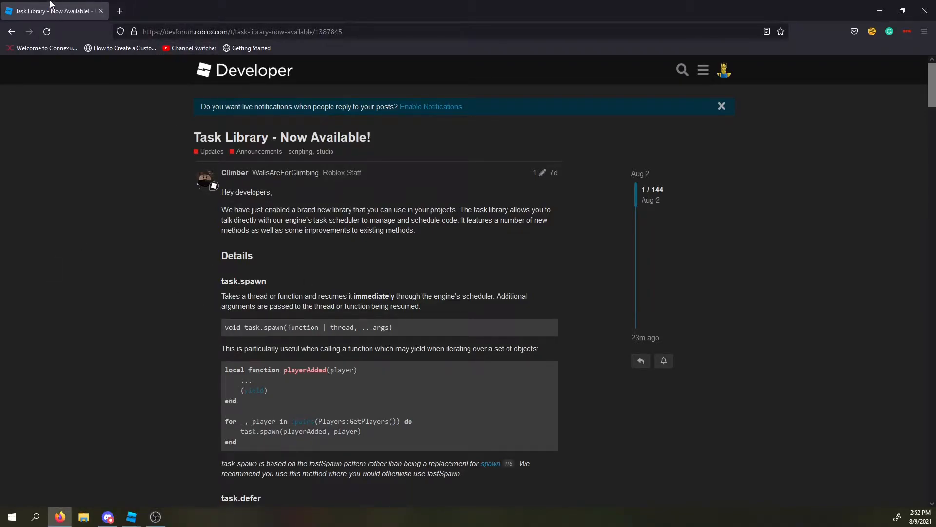
{"action": "mouse_move", "coordinate": [182, 141]}
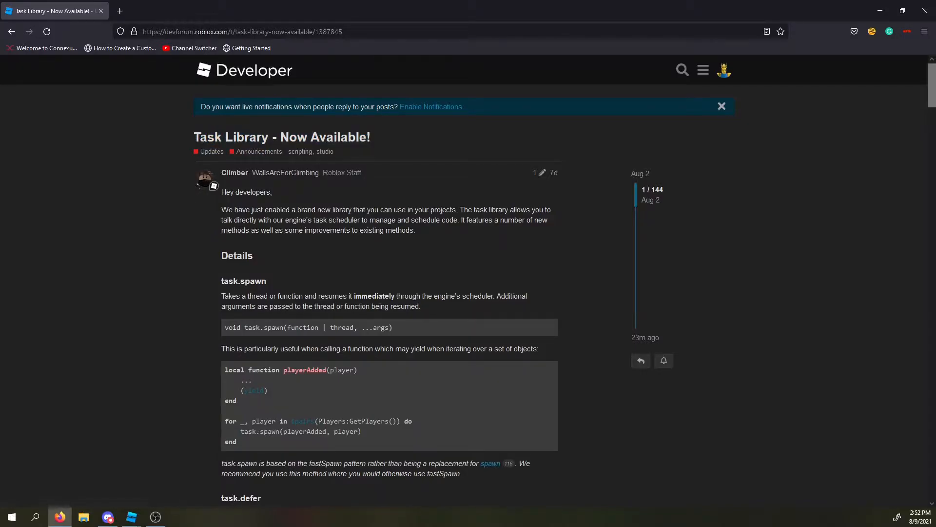
Read down the Task Library announcement toward the task.defer section, highlighting lines along the way.
{"action": "scroll", "scroll_direction": "down", "scroll_amount": 3}
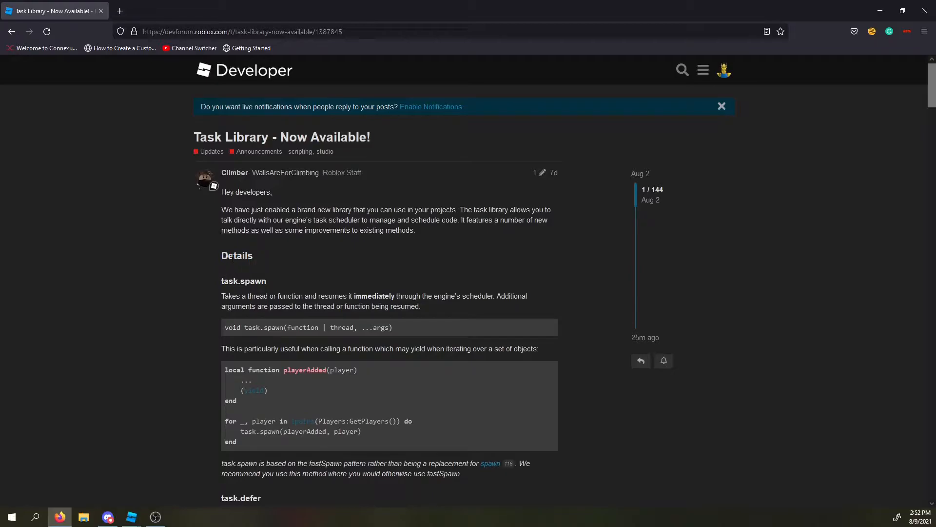
{"action": "double_click", "coordinate": [236, 255]}
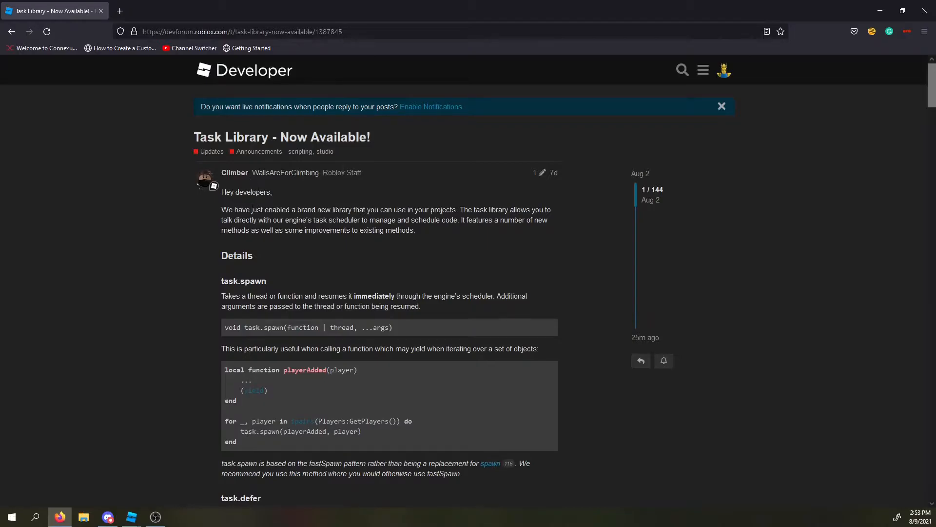
{"action": "mouse_move", "coordinate": [260, 253]}
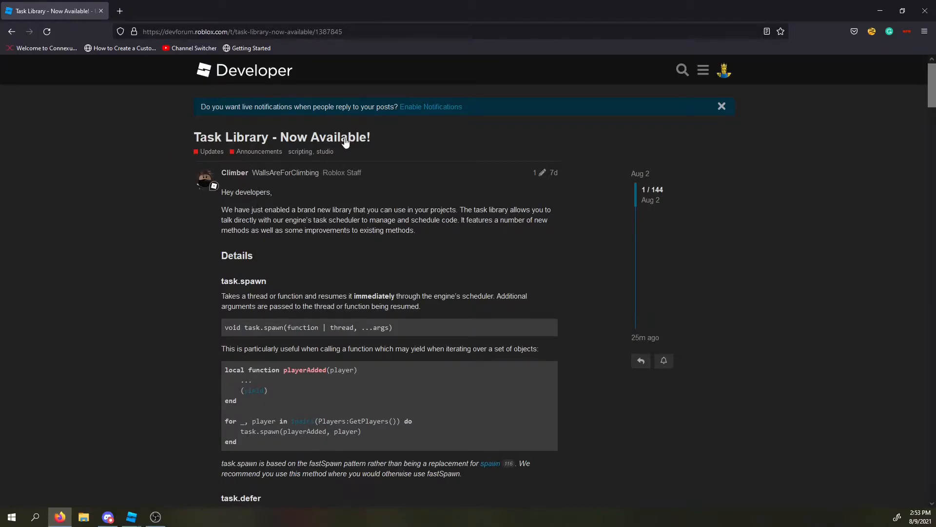
{"action": "mouse_move", "coordinate": [552, 179]}
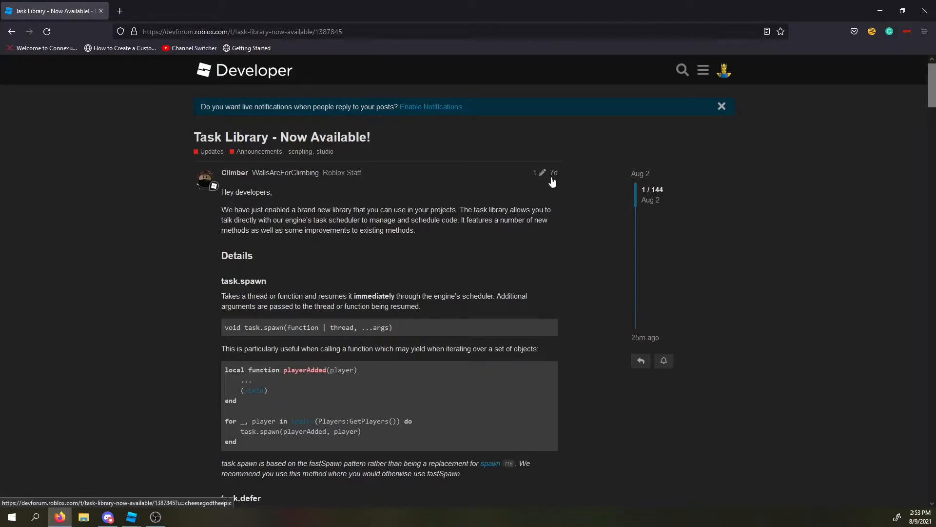
{"action": "mouse_move", "coordinate": [227, 180]}
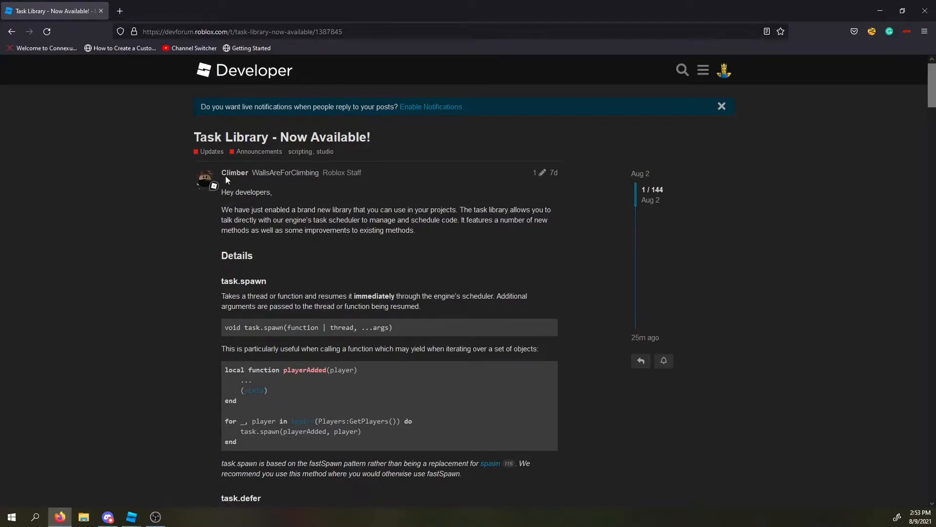
{"action": "scroll", "scroll_direction": "down", "scroll_amount": 3}
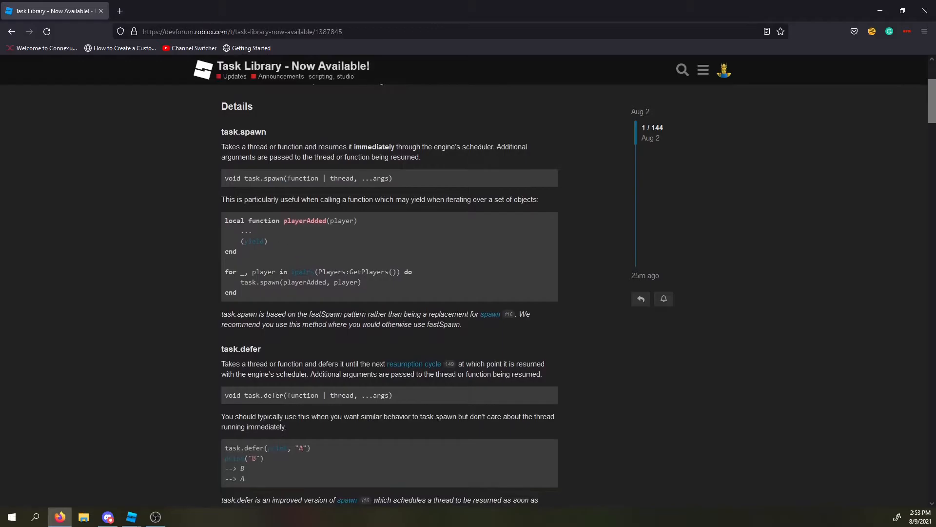
{"action": "scroll", "scroll_direction": "up", "scroll_amount": 3}
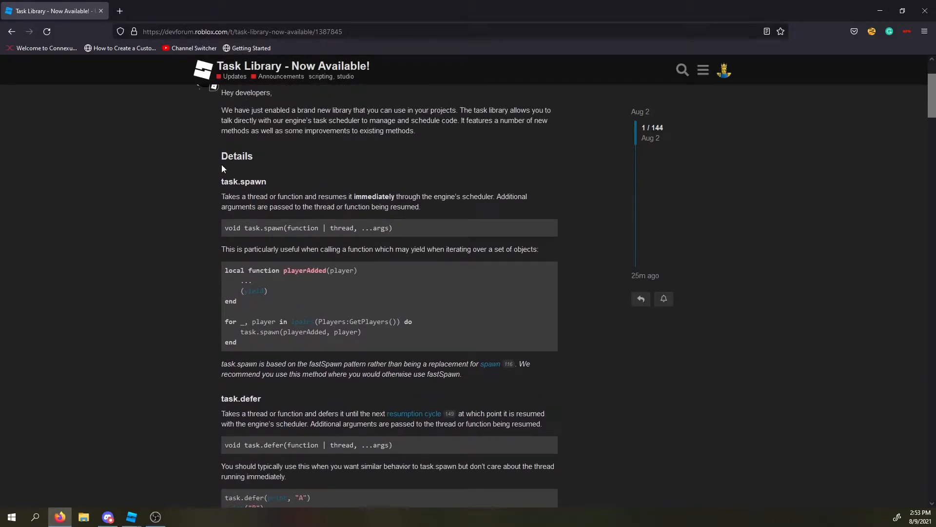
{"action": "scroll", "scroll_direction": "down", "scroll_amount": 3}
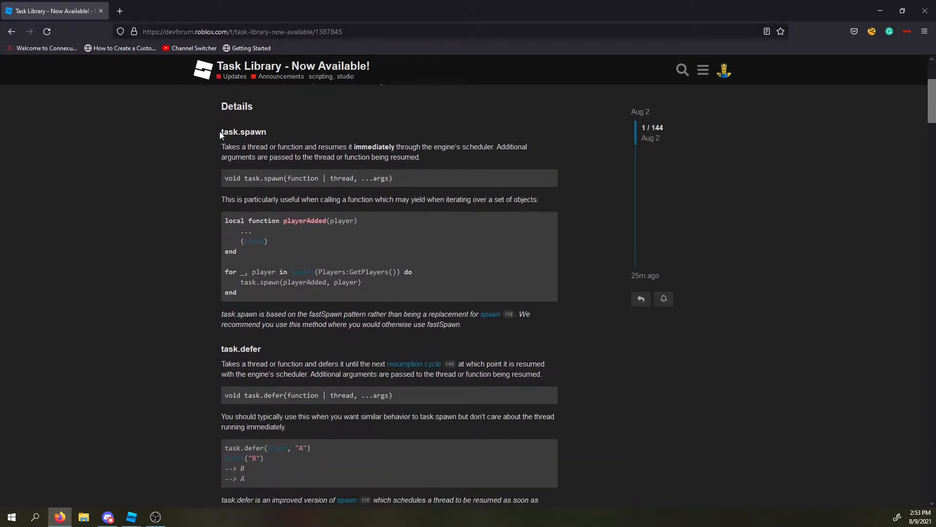
{"action": "mouse_move", "coordinate": [421, 191]}
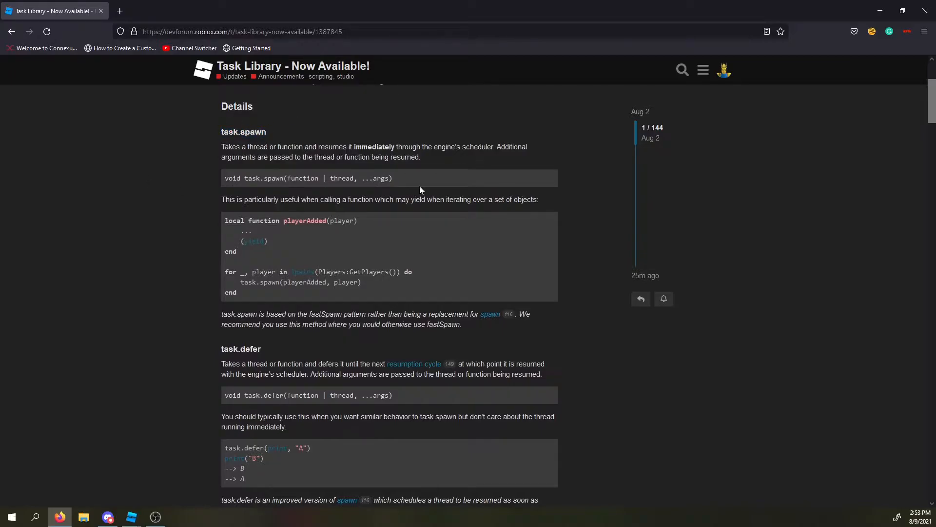
{"action": "scroll", "scroll_direction": "up", "scroll_amount": 3}
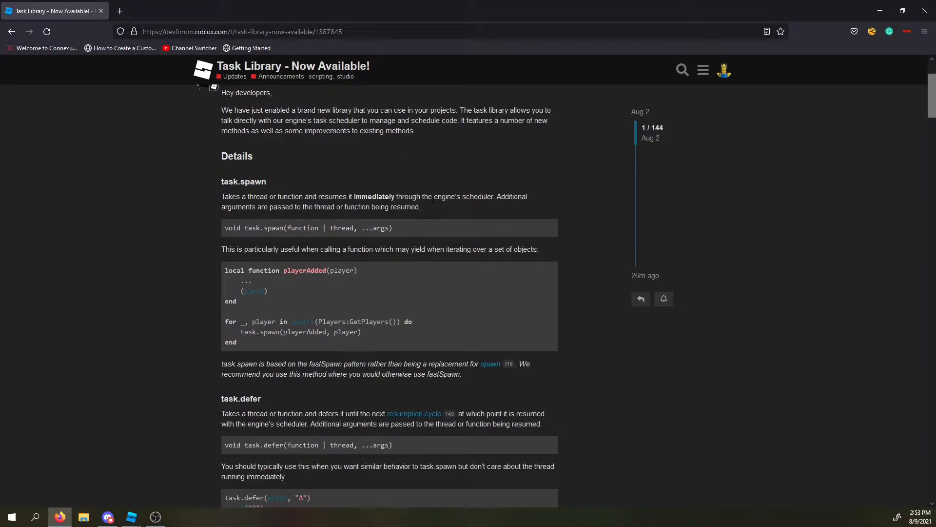
{"action": "mouse_move", "coordinate": [361, 292]}
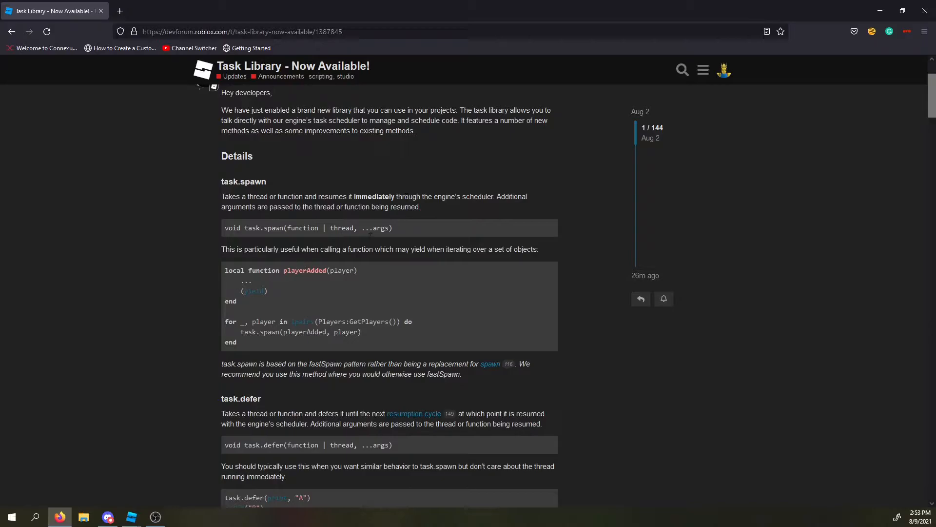
{"action": "mouse_move", "coordinate": [281, 288]}
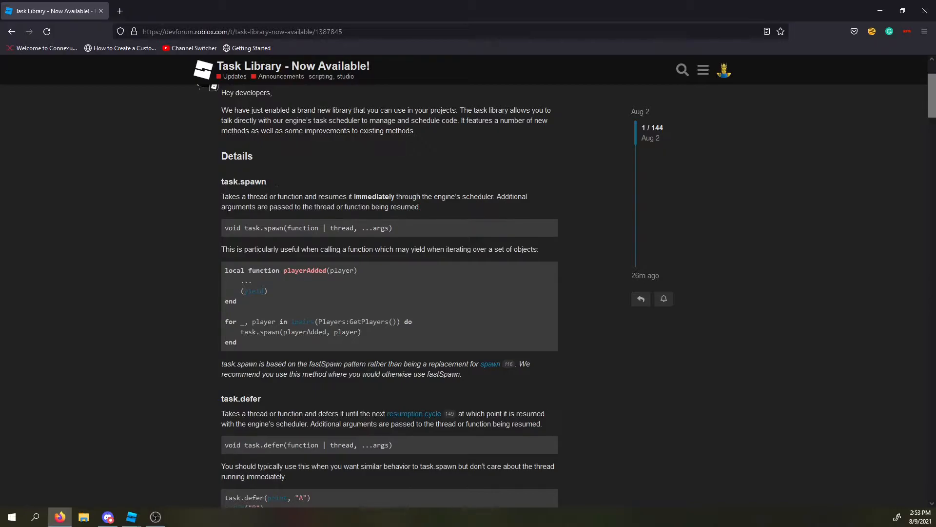
{"action": "left_click_drag", "start_coordinate": [225, 227], "coordinate": [377, 227]}
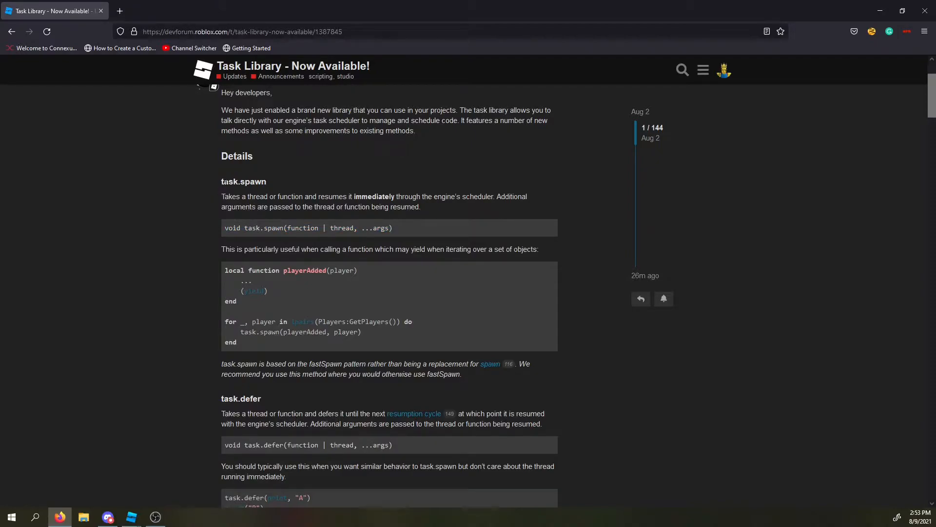
{"action": "scroll", "scroll_direction": "down", "scroll_amount": 3}
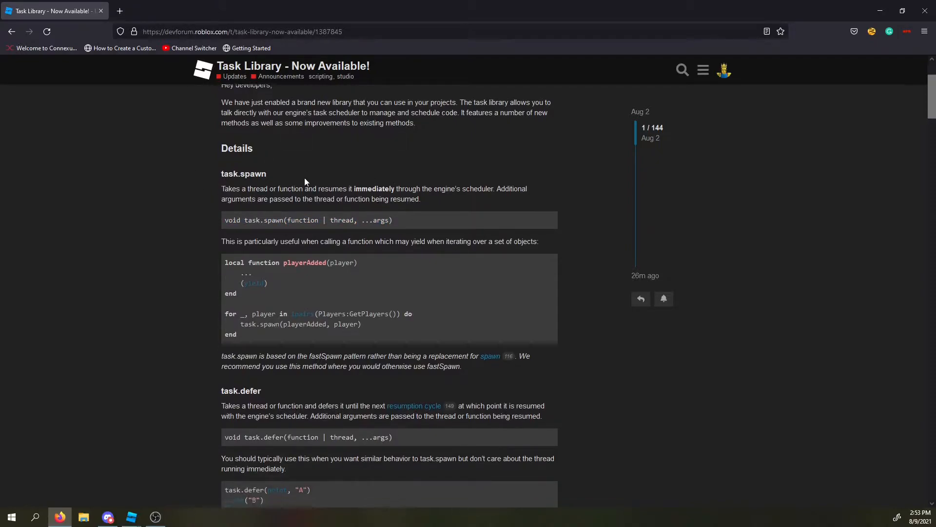
{"action": "scroll", "scroll_direction": "down", "scroll_amount": 3}
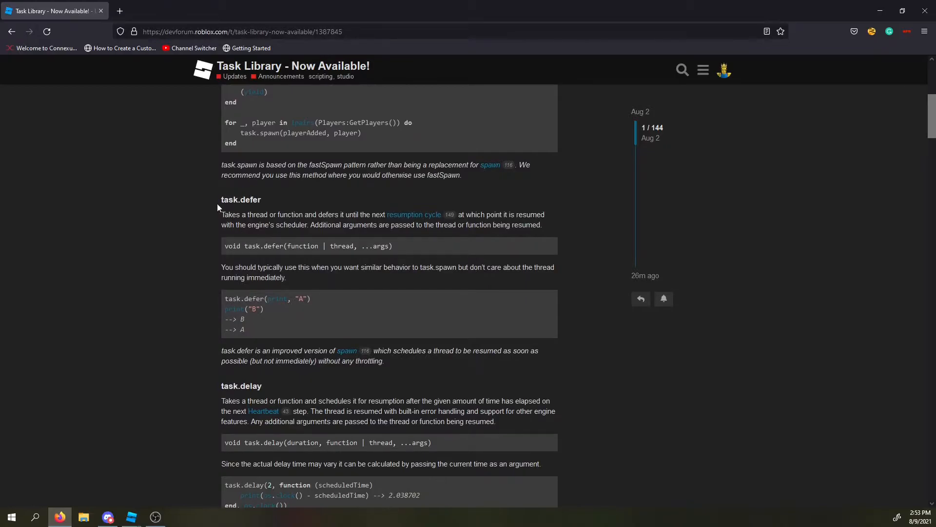
Highlight the task.defer heading, then follow its link to the Deferred Lua Event Handling post in a new tab.
{"action": "left_click_drag", "start_coordinate": [221, 199], "coordinate": [241, 215]}
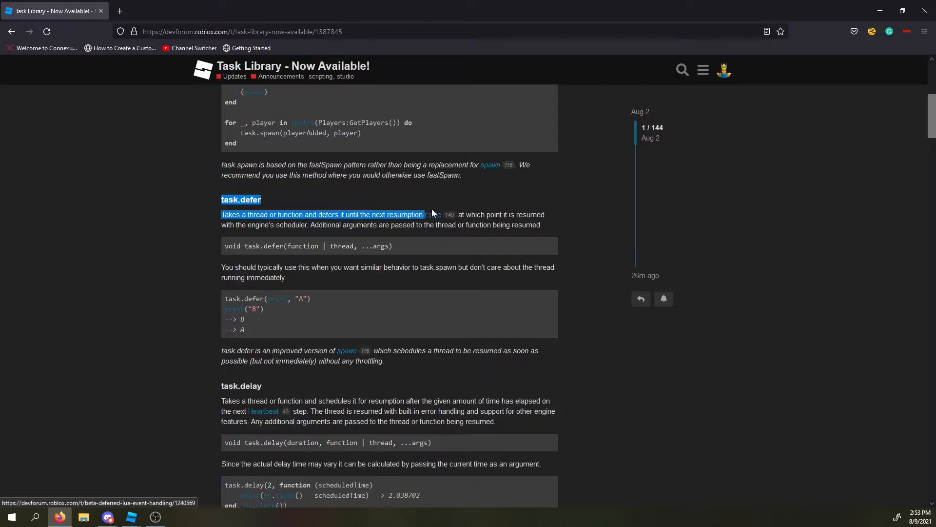
{"action": "left_click_drag", "start_coordinate": [430, 215], "coordinate": [537, 215]}
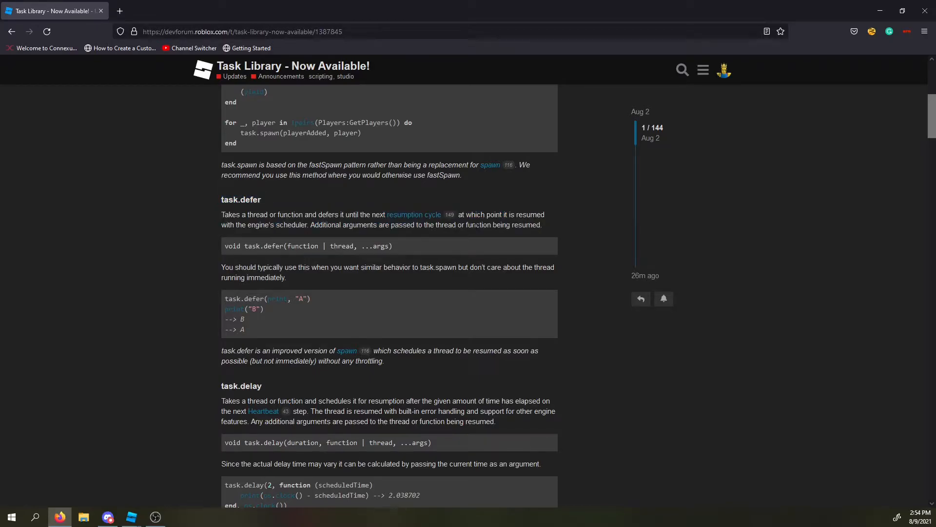
{"action": "mouse_move", "coordinate": [415, 220]}
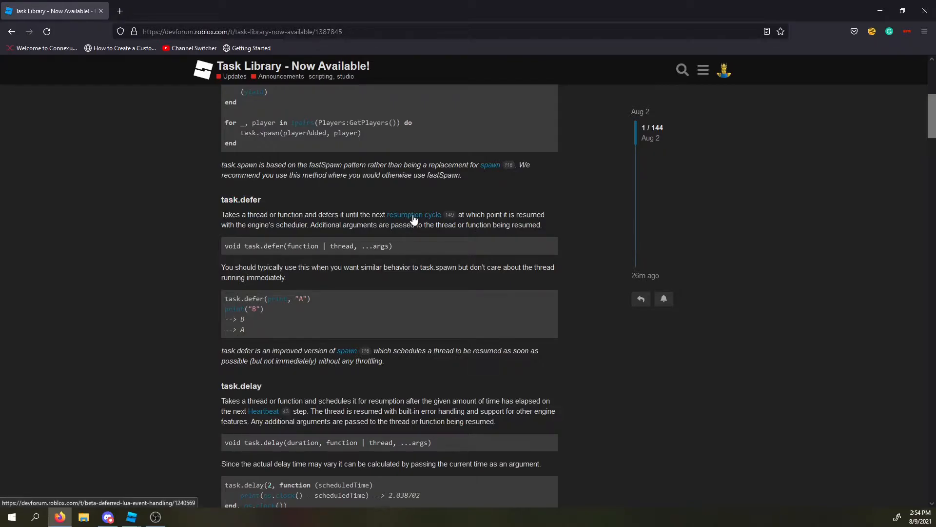
{"action": "left_click", "coordinate": [414, 214]}
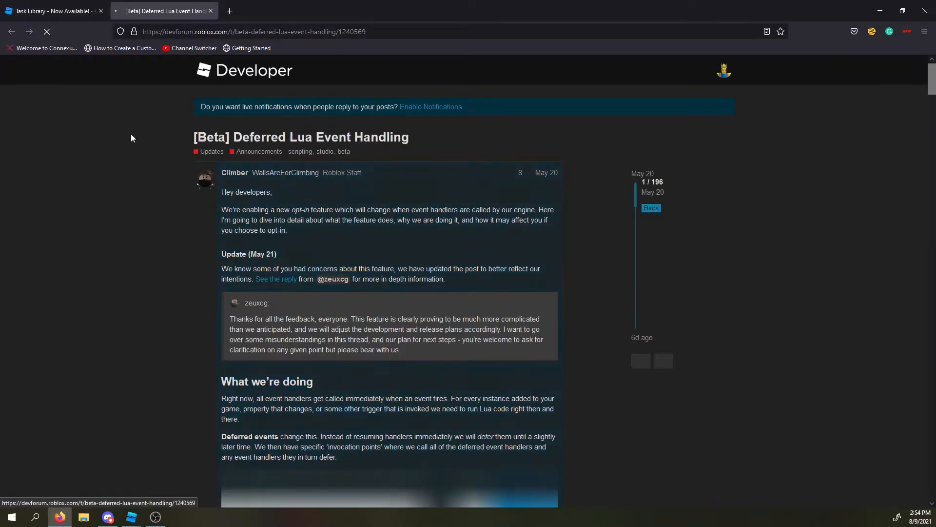
{"action": "scroll", "scroll_direction": "down", "scroll_amount": 3}
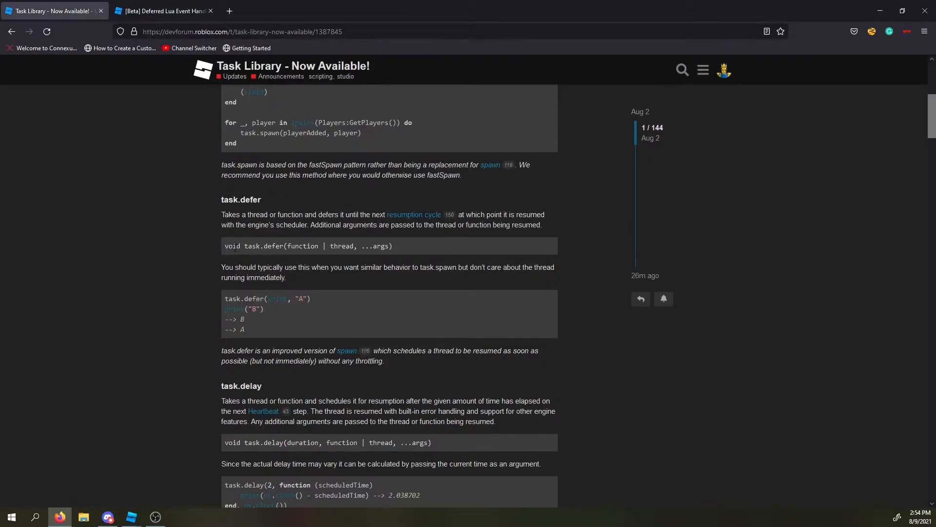
Highlight a line under task.defer and read on to the task.delay and task.wait headings.
{"action": "left_click_drag", "start_coordinate": [223, 246], "coordinate": [374, 246]}
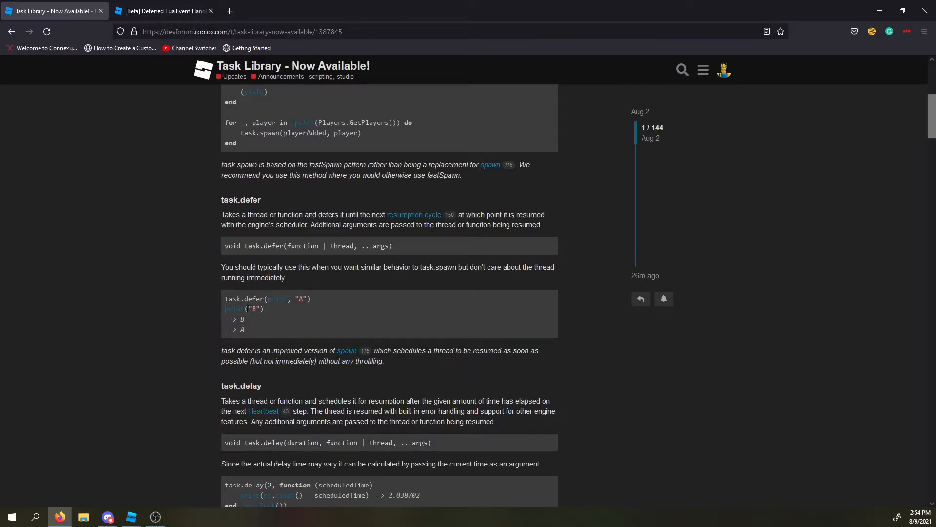
{"action": "mouse_move", "coordinate": [261, 291]}
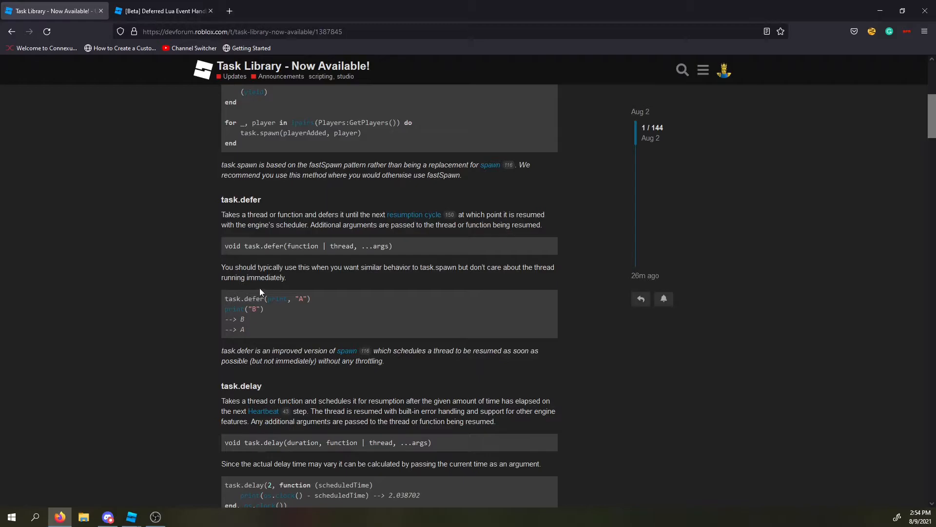
{"action": "scroll", "scroll_direction": "down", "scroll_amount": 3}
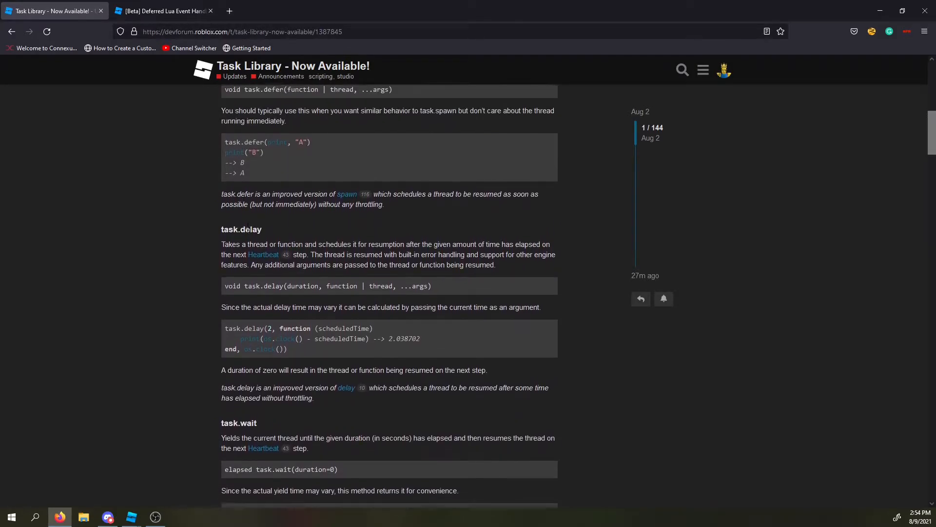
Study the task.delay function signature, highlighting it and the word duration several times.
{"action": "scroll", "scroll_direction": "down", "scroll_amount": 3}
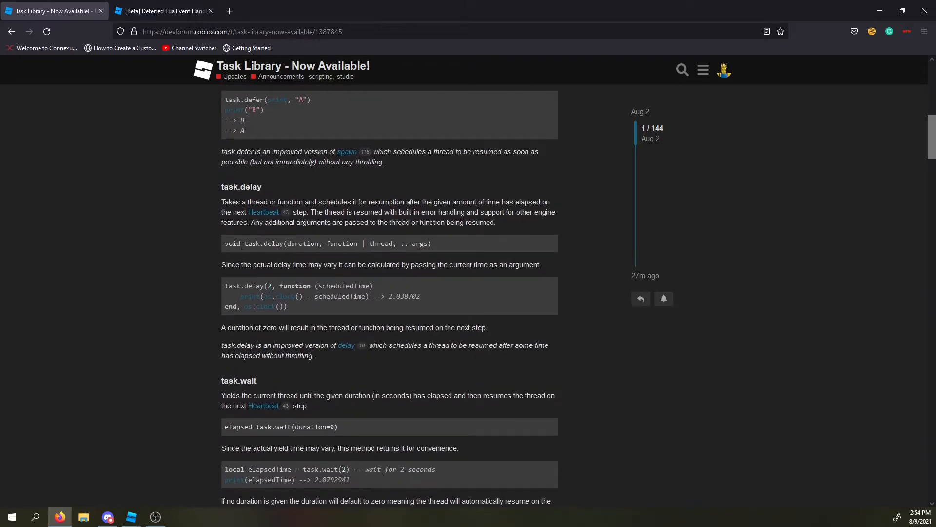
{"action": "double_click", "coordinate": [242, 186]}
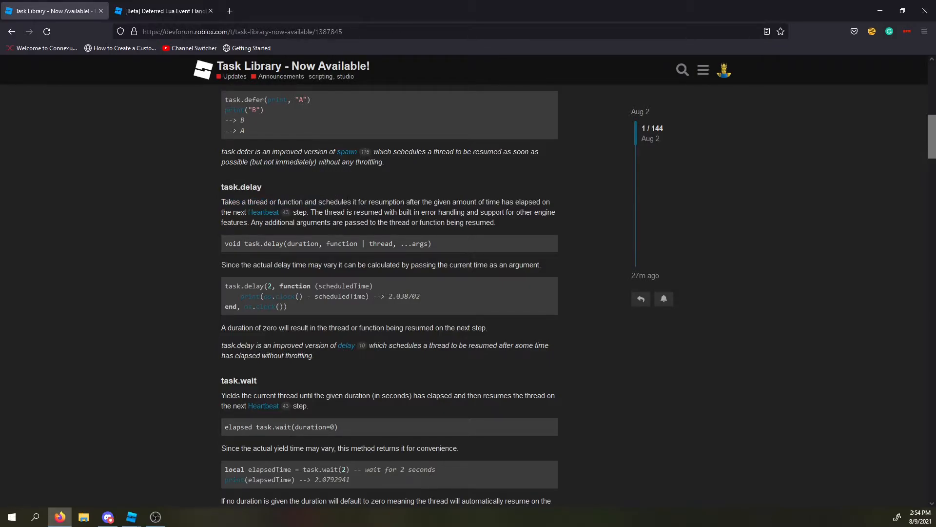
{"action": "mouse_move", "coordinate": [557, 206]}
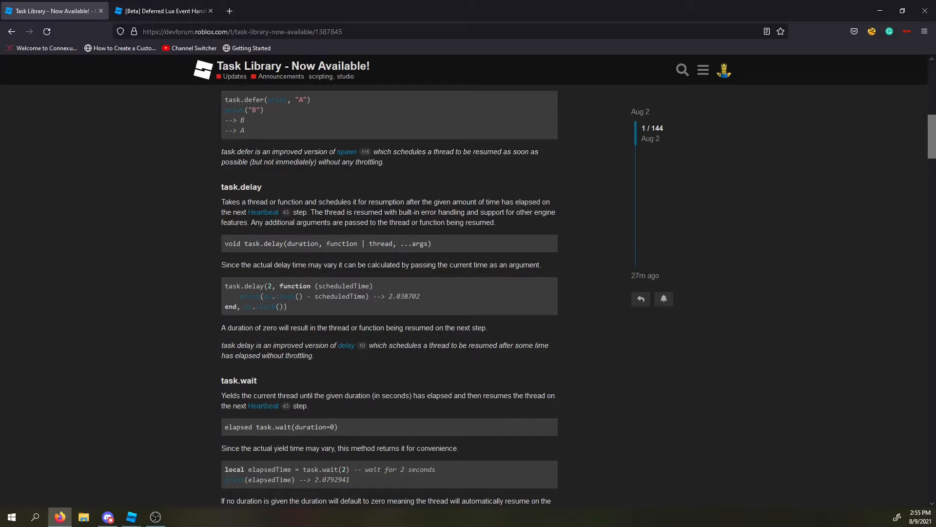
{"action": "mouse_move", "coordinate": [502, 230]}
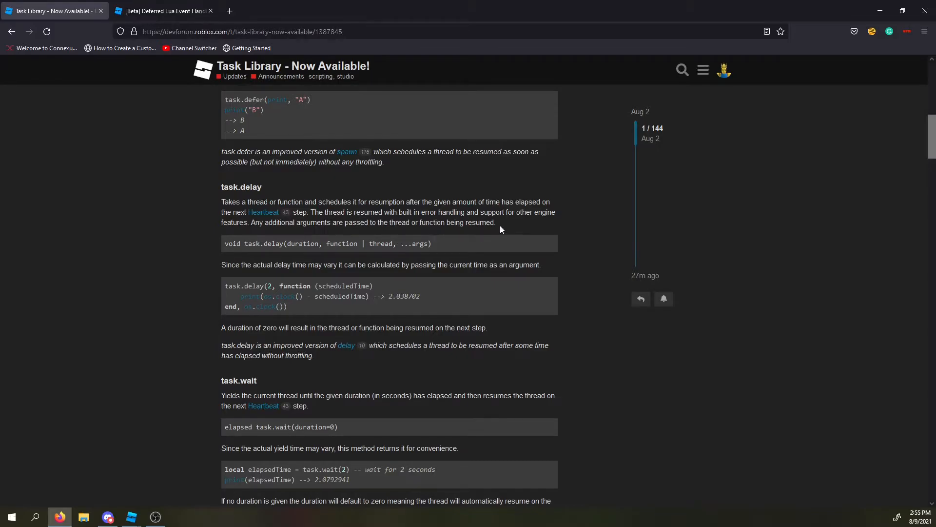
{"action": "mouse_move", "coordinate": [223, 249]}
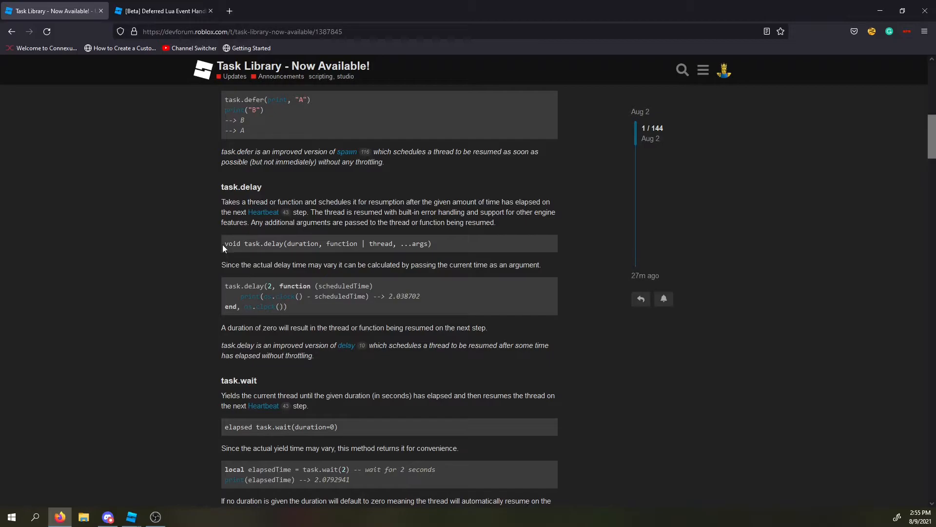
{"action": "left_click_drag", "start_coordinate": [224, 243], "coordinate": [349, 243]}
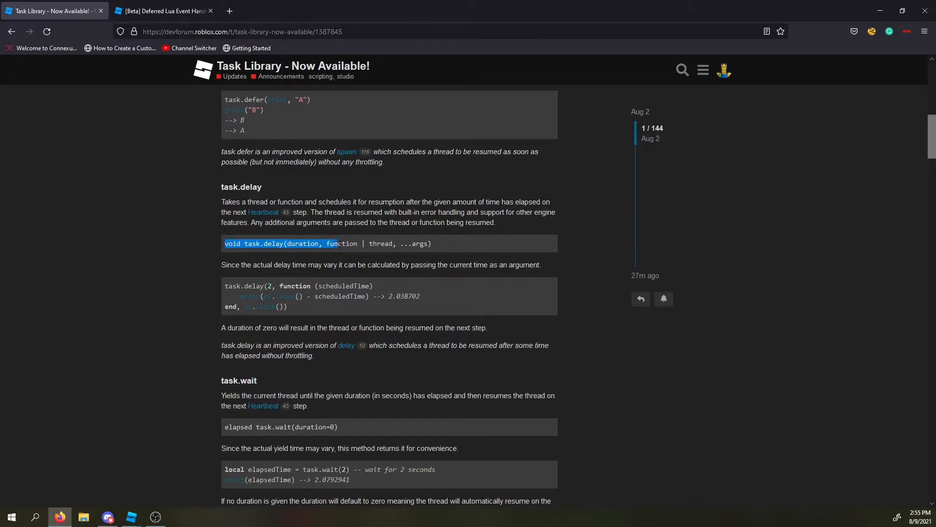
{"action": "left_click", "coordinate": [396, 257]}
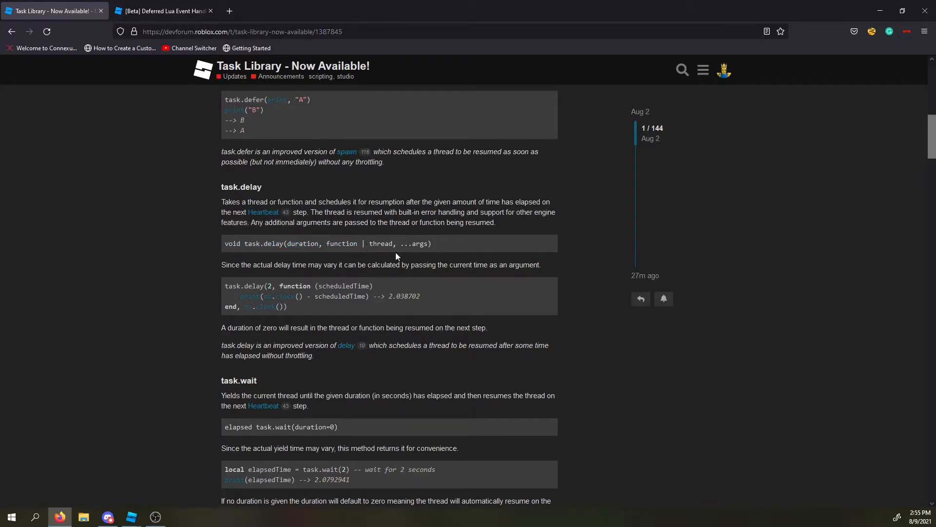
{"action": "double_click", "coordinate": [303, 244]}
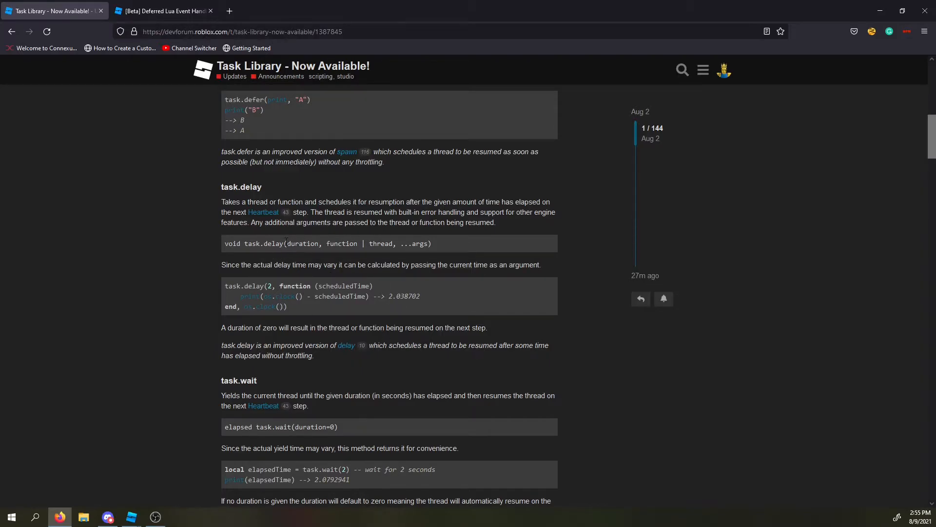
{"action": "double_click", "coordinate": [303, 243]}
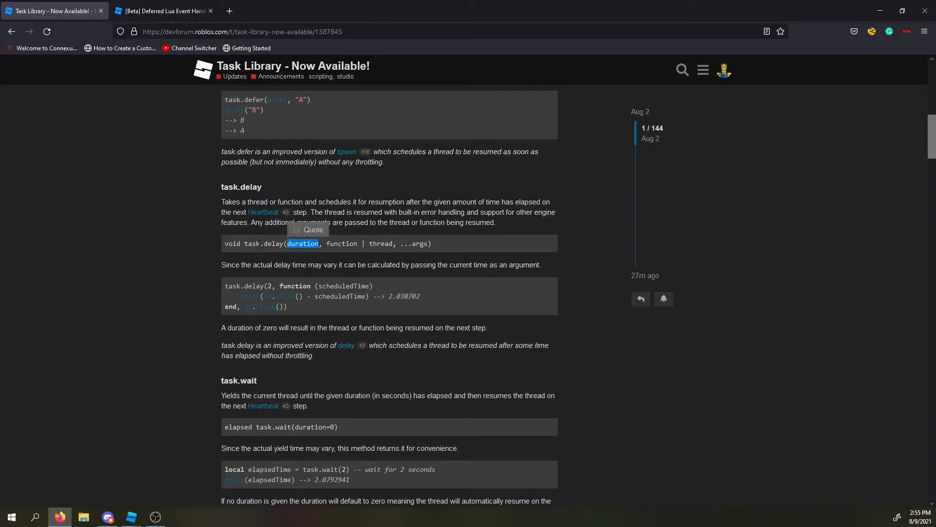
{"action": "left_click", "coordinate": [407, 272]}
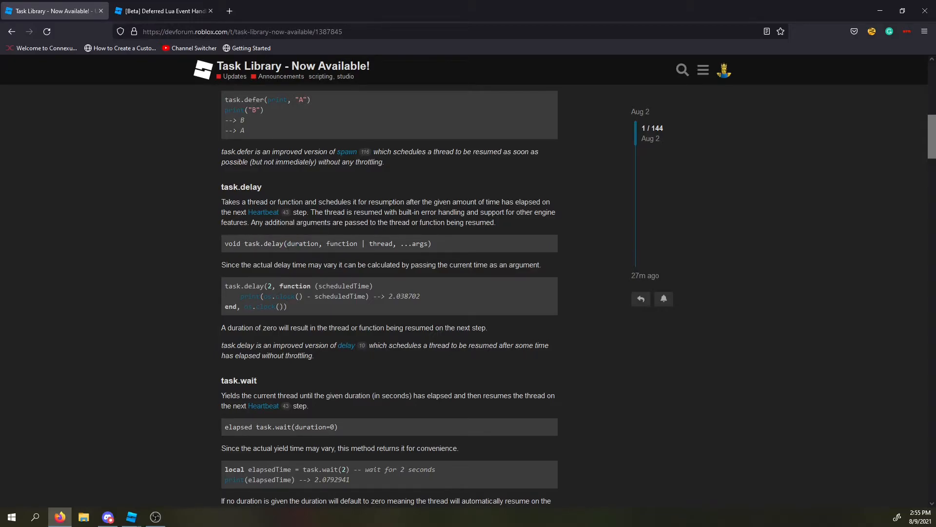
{"action": "double_click", "coordinate": [302, 244]}
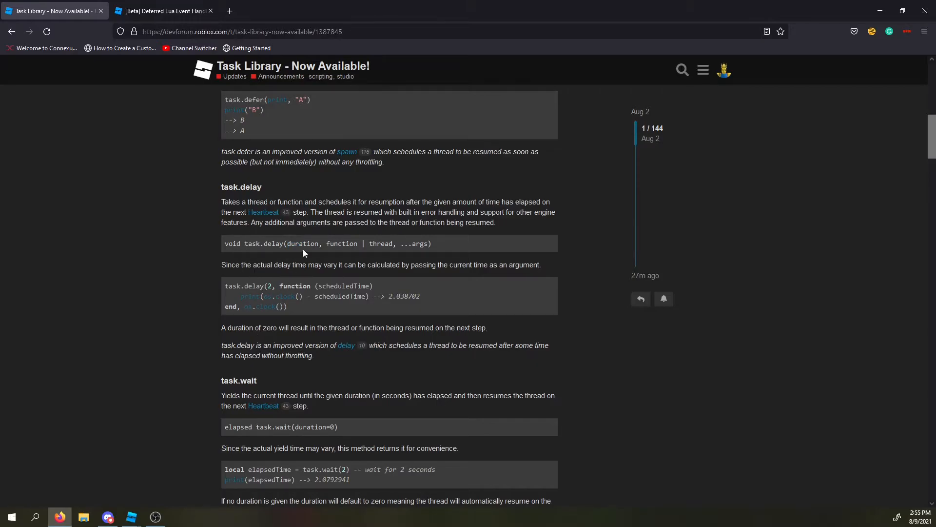
{"action": "double_click", "coordinate": [302, 244]}
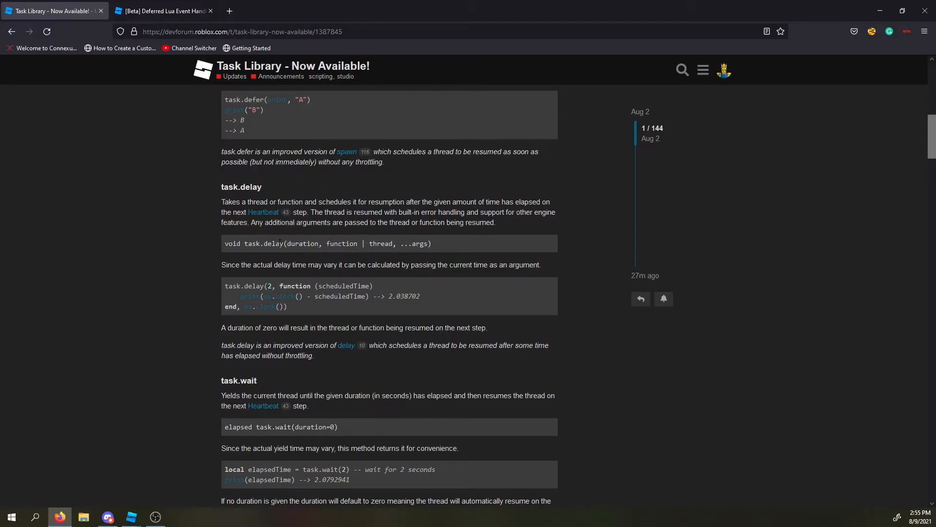
Read down through the full task.wait section to Existing Methods and See Also.
{"action": "scroll", "scroll_direction": "down", "scroll_amount": 3}
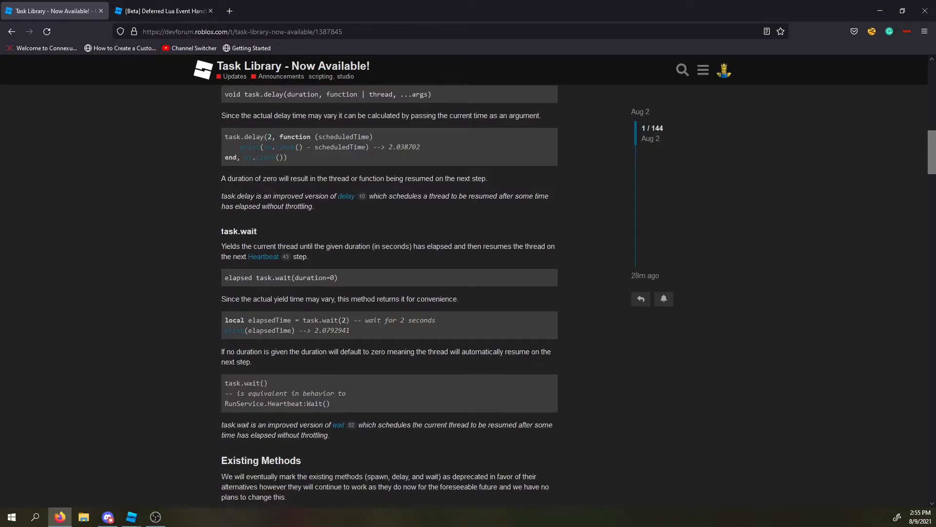
{"action": "mouse_move", "coordinate": [209, 242]}
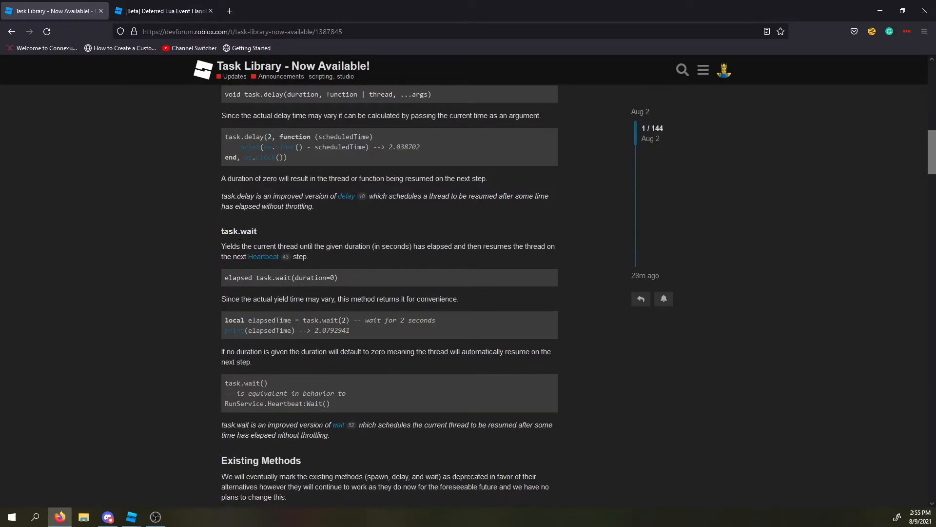
{"action": "mouse_move", "coordinate": [222, 242]}
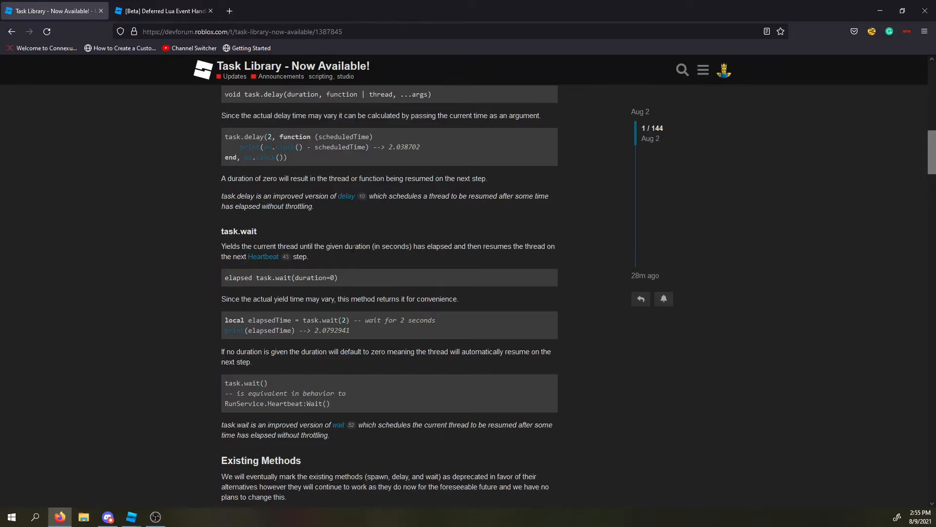
{"action": "scroll", "scroll_direction": "down", "scroll_amount": 3}
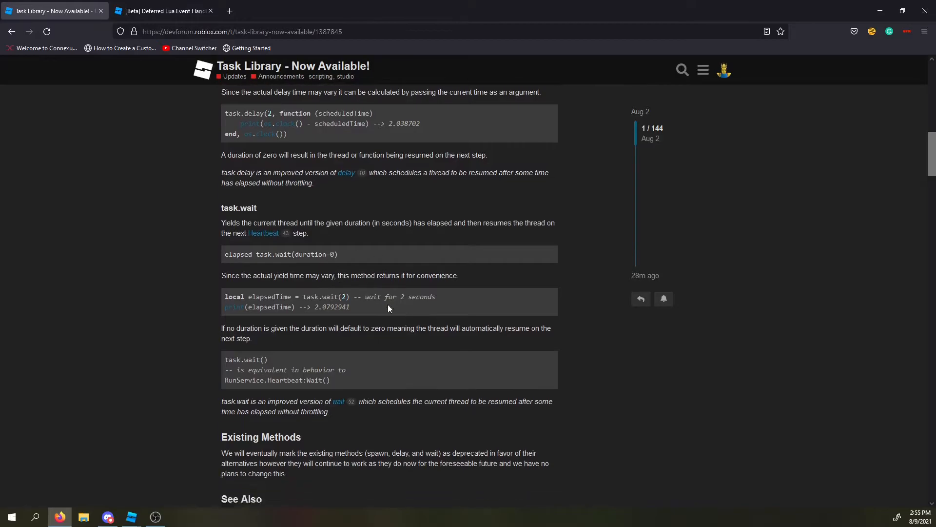
{"action": "scroll", "scroll_direction": "down", "scroll_amount": 3}
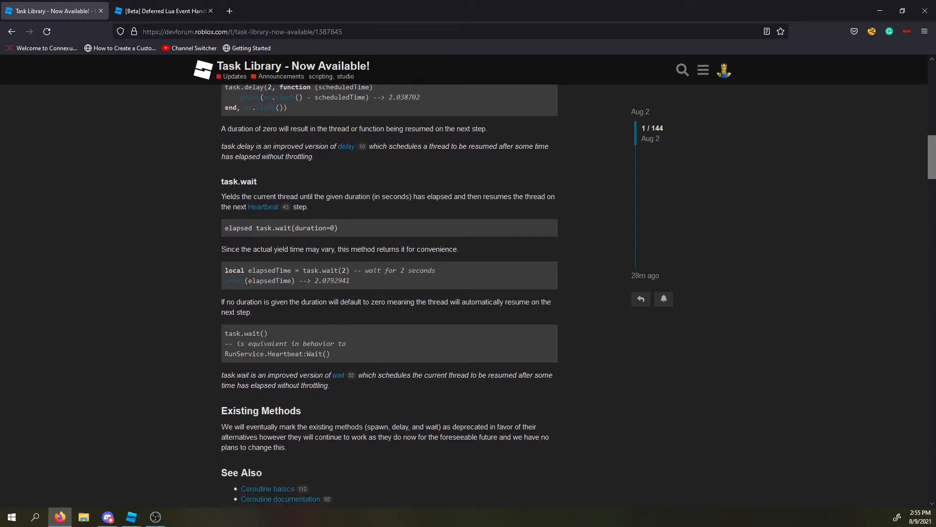
{"action": "mouse_move", "coordinate": [268, 330]}
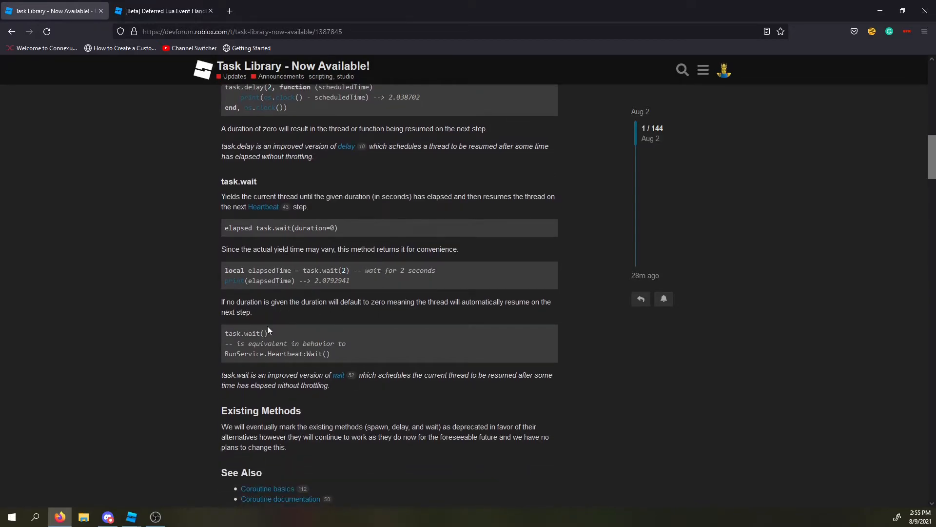
{"action": "mouse_move", "coordinate": [276, 372]}
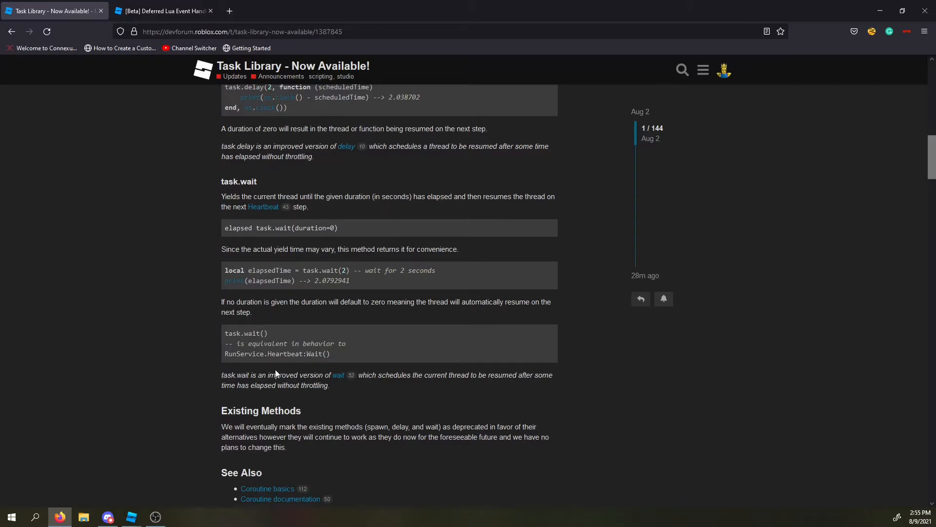
{"action": "mouse_move", "coordinate": [209, 487]}
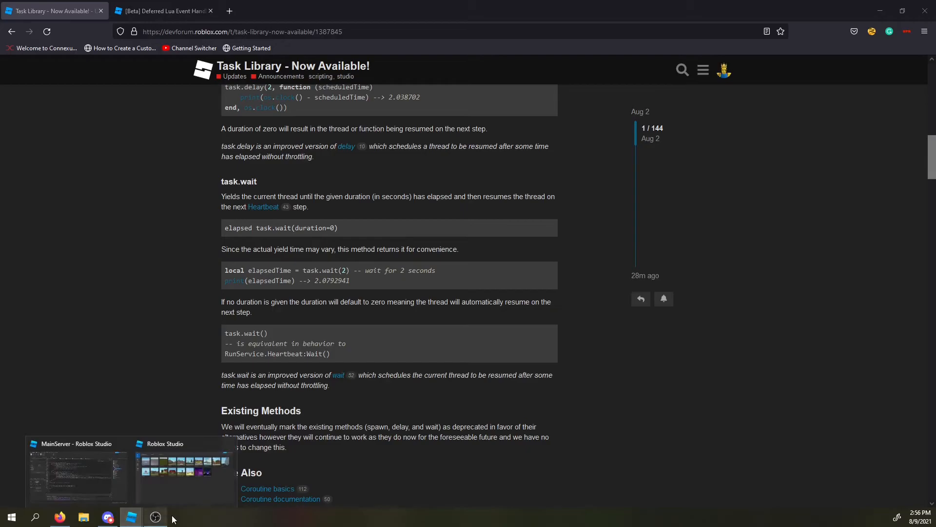
{"action": "mouse_move", "coordinate": [180, 400]}
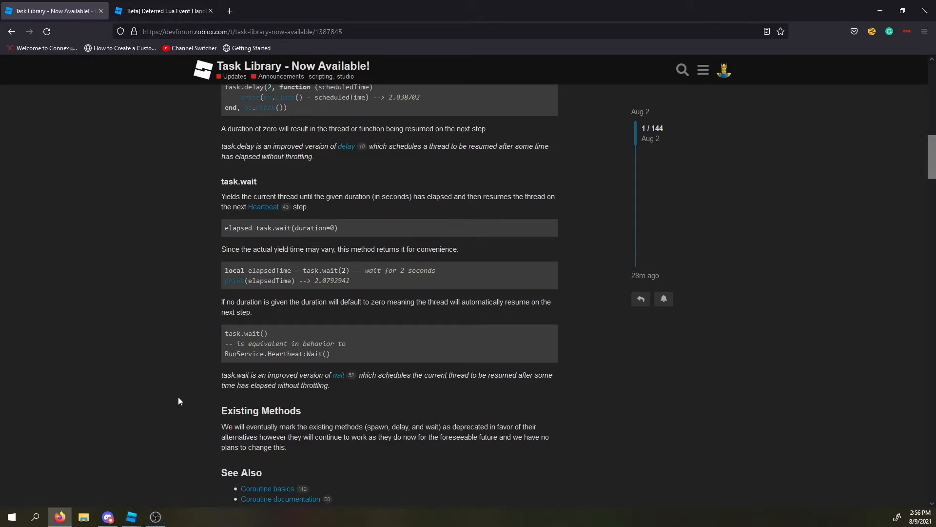
{"action": "scroll", "scroll_direction": "down", "scroll_amount": 3}
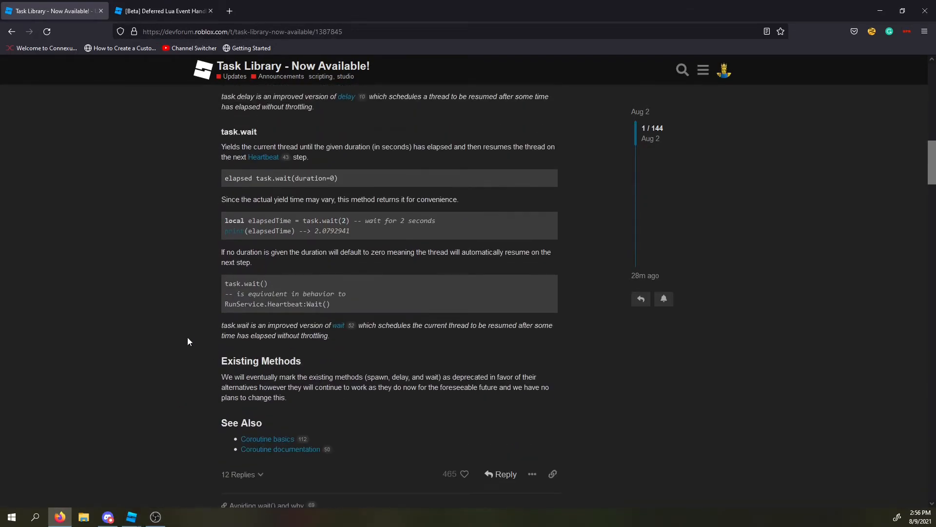
{"action": "scroll", "scroll_direction": "up", "scroll_amount": 3}
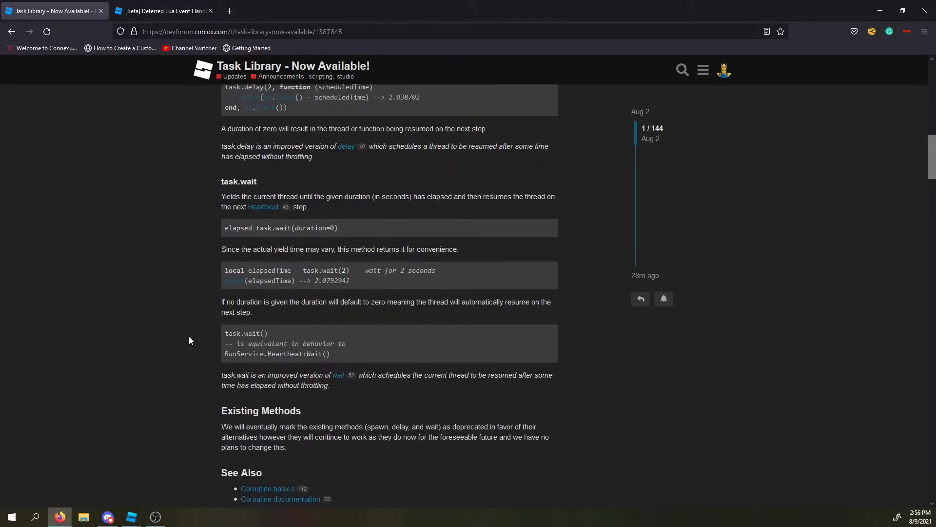
{"action": "scroll", "scroll_direction": "down", "scroll_amount": 3}
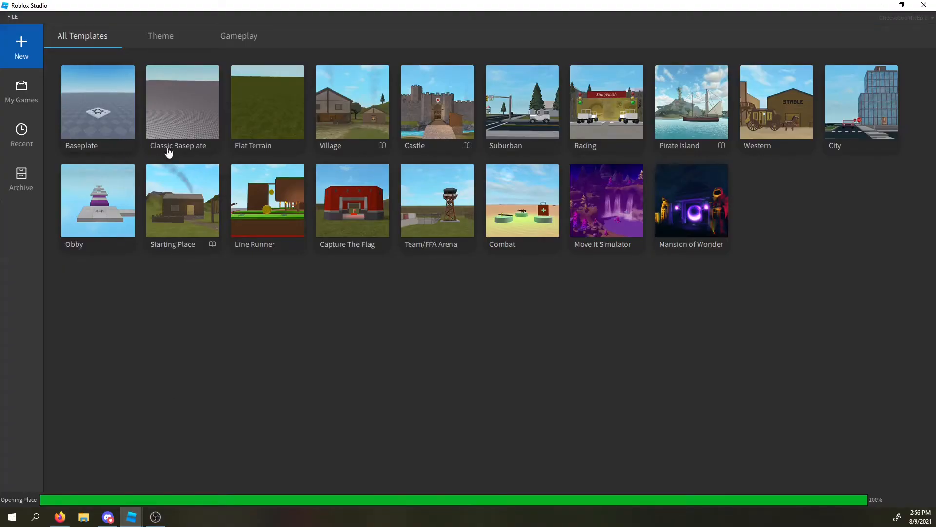
Start a Baseplate place and write task.wait() as the first line of a ServerScriptService script.
{"action": "left_click", "coordinate": [182, 102]}
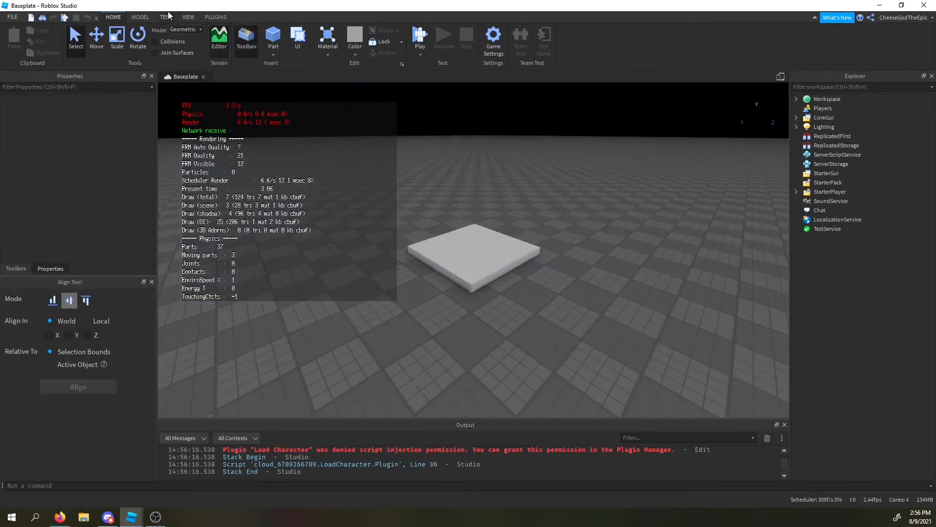
{"action": "left_click", "coordinate": [190, 18]}
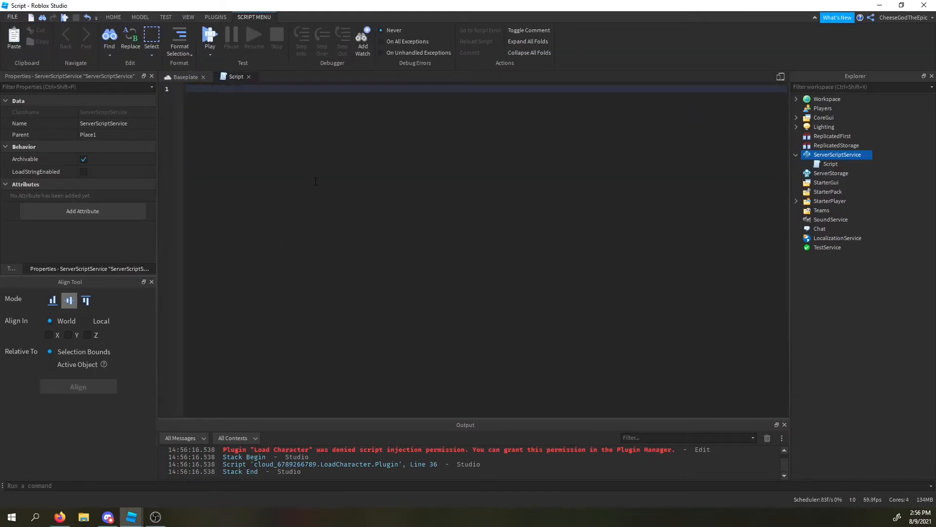
{"action": "type", "text": "task.wait"}
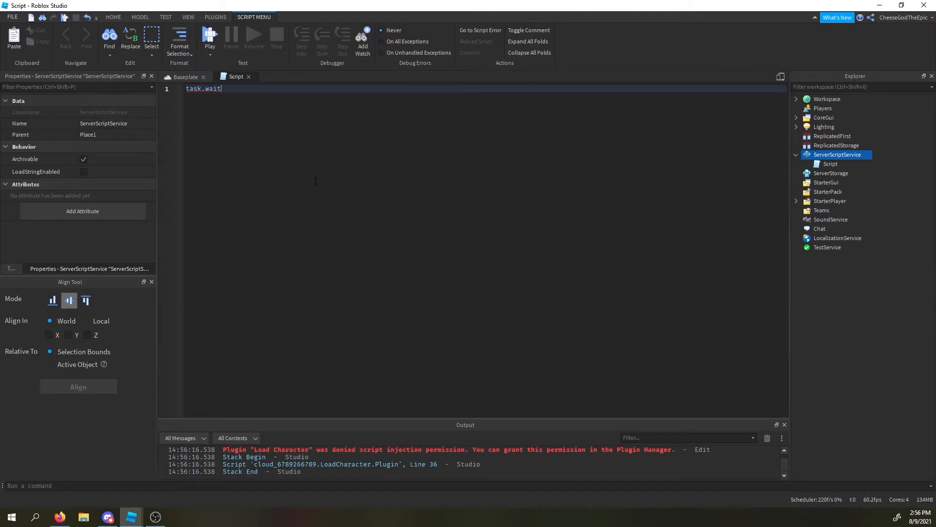
{"action": "type", "text": "()"}
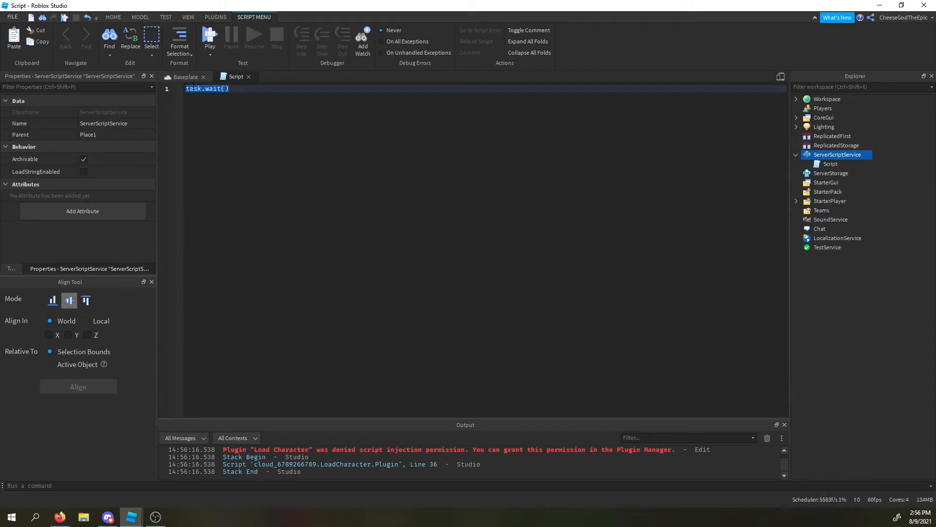
{"action": "type", "text": "w"}
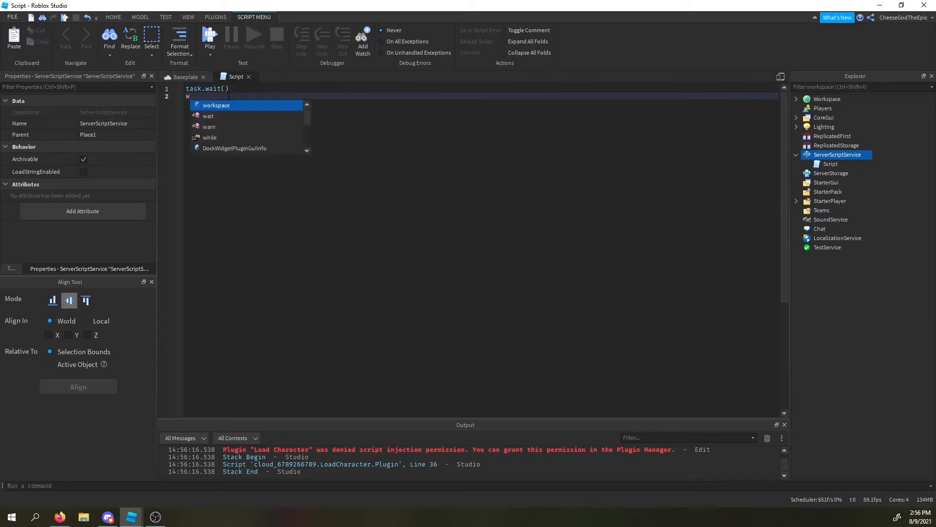
{"action": "key", "text": "Escape"}
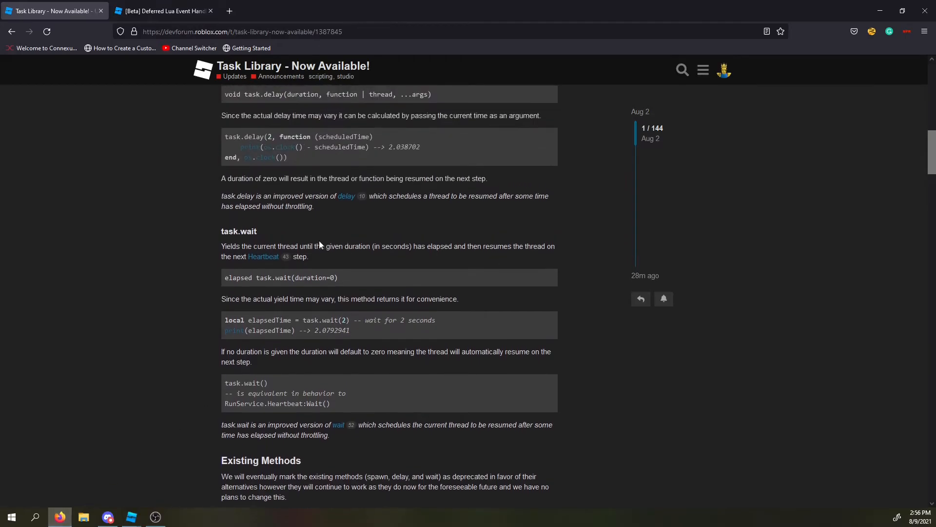
Scroll the Task Library announcement back to its opening and task.spawn section.
{"action": "scroll", "scroll_direction": "up", "scroll_amount": 3}
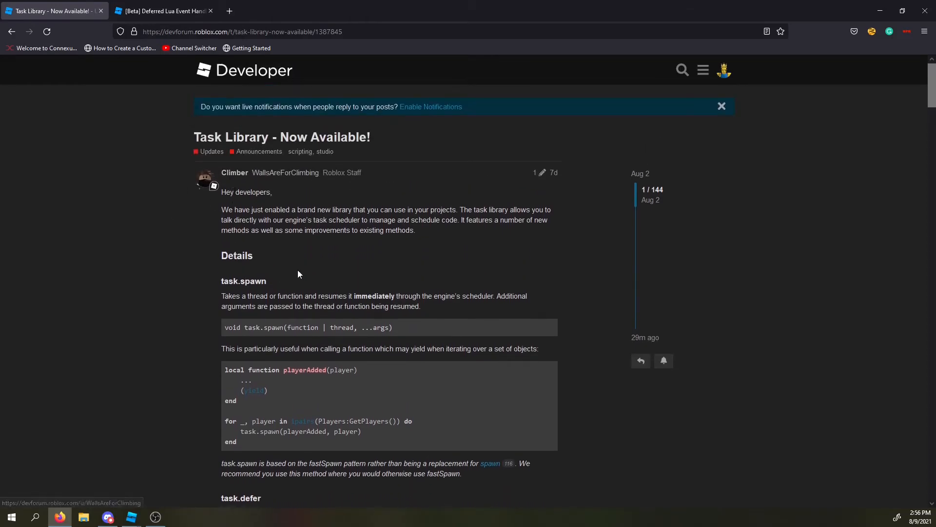
{"action": "scroll", "scroll_direction": "down", "scroll_amount": 3}
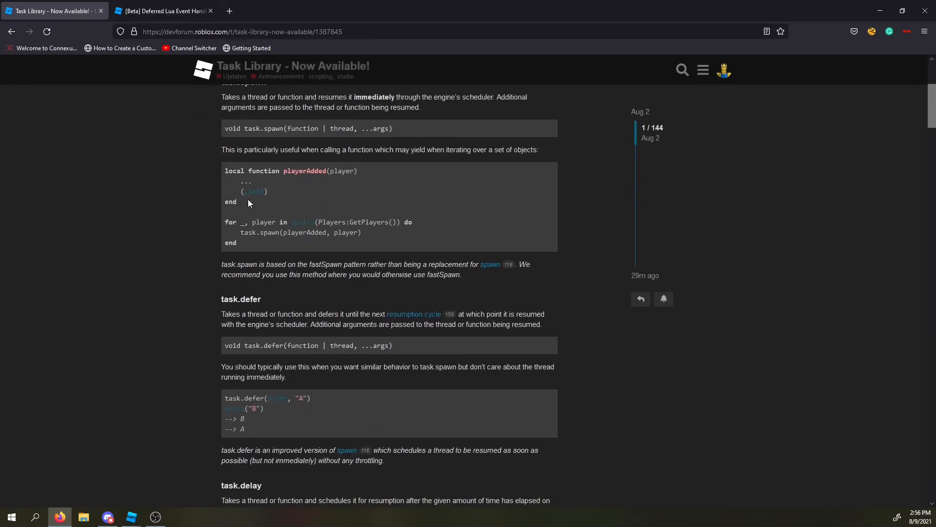
{"action": "scroll", "scroll_direction": "down", "scroll_amount": 3}
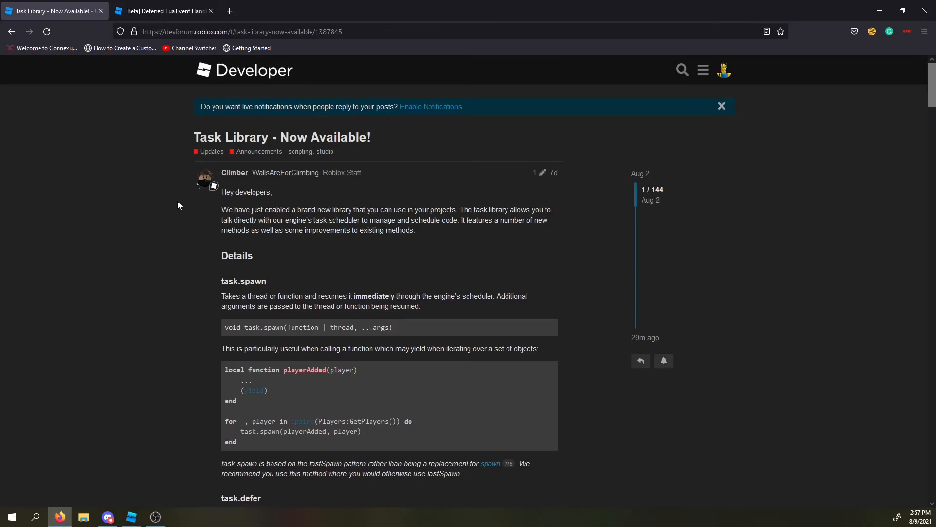
{"action": "mouse_move", "coordinate": [192, 231]}
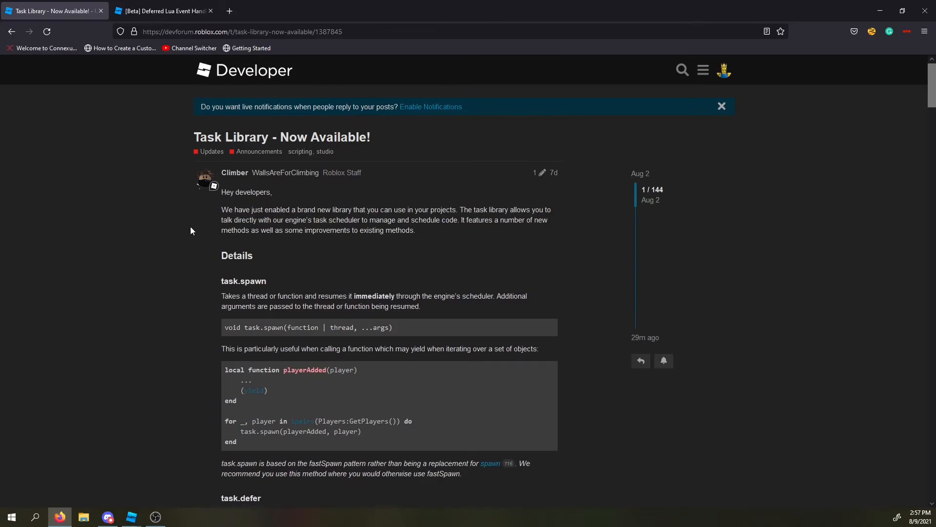
{"action": "mouse_move", "coordinate": [189, 236]}
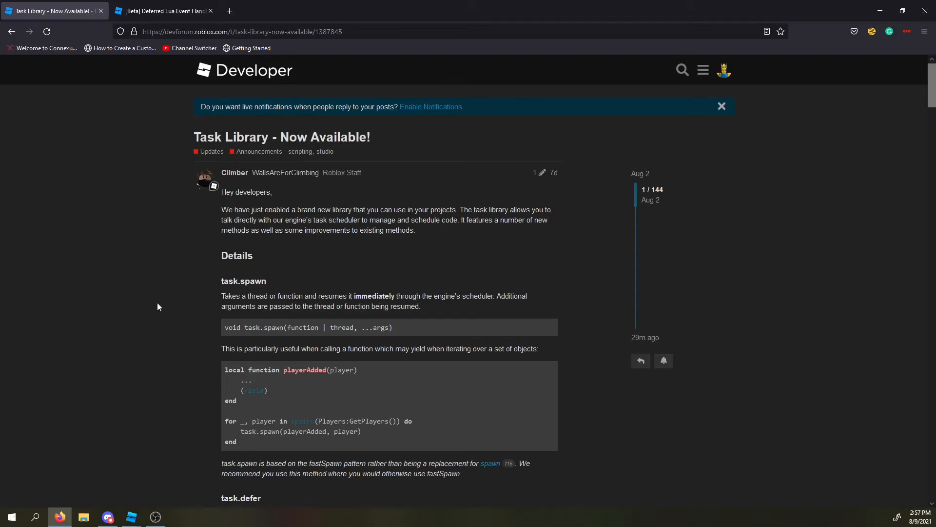
{"action": "mouse_move", "coordinate": [132, 421]}
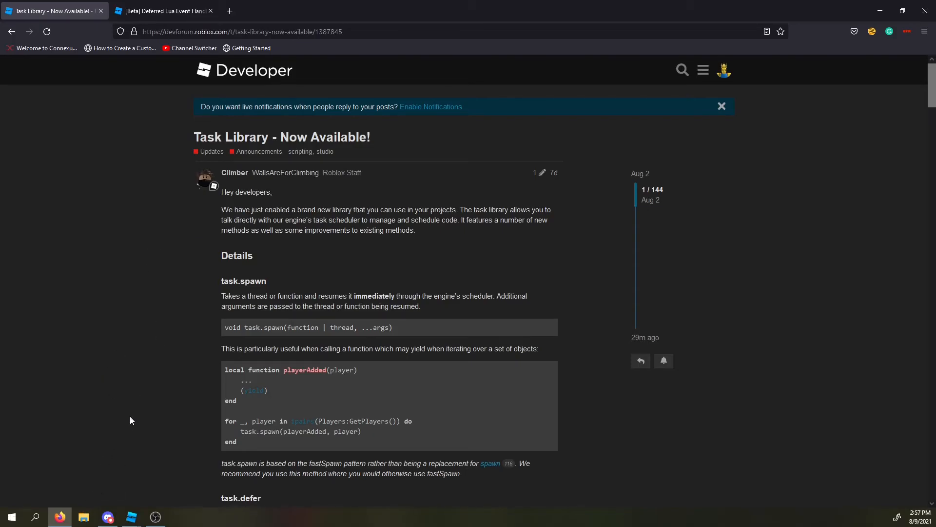
Switch to Discord and show the Cheese God's Land server's rules channel with its welcome message and rules.
{"action": "left_click", "coordinate": [107, 516]}
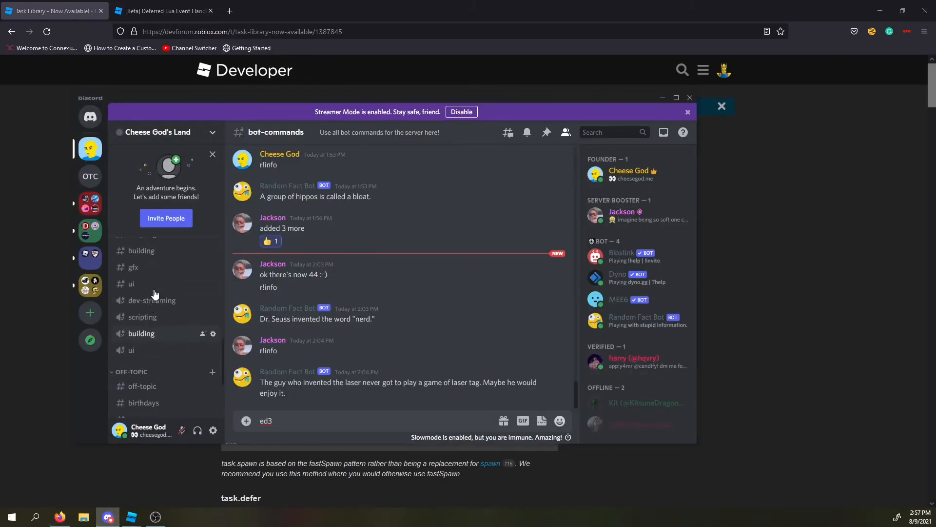
{"action": "scroll", "scroll_direction": "down", "scroll_amount": 3}
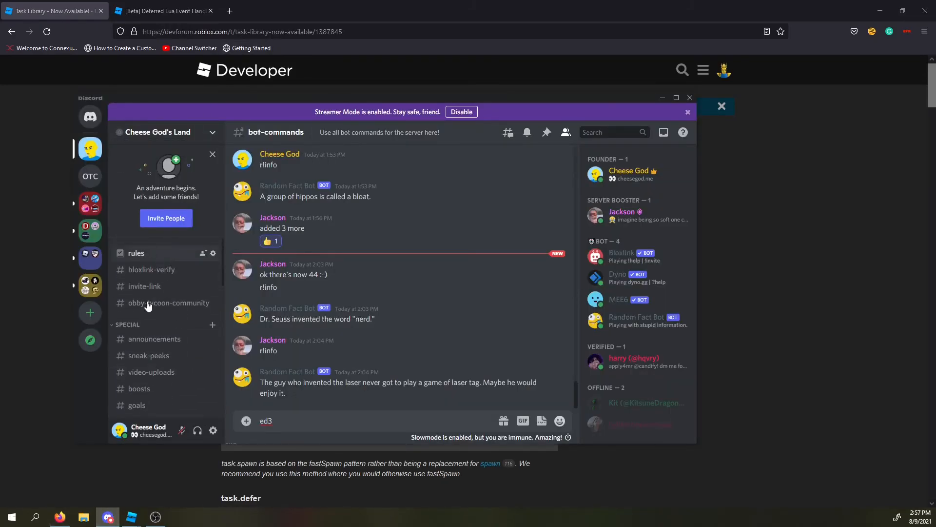
{"action": "left_click", "coordinate": [136, 253]}
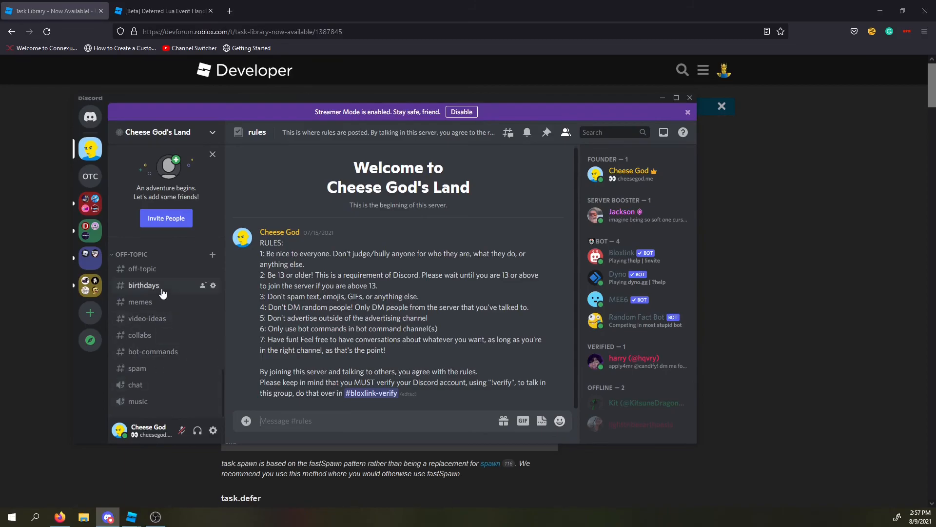
{"action": "scroll", "scroll_direction": "down", "scroll_amount": 3}
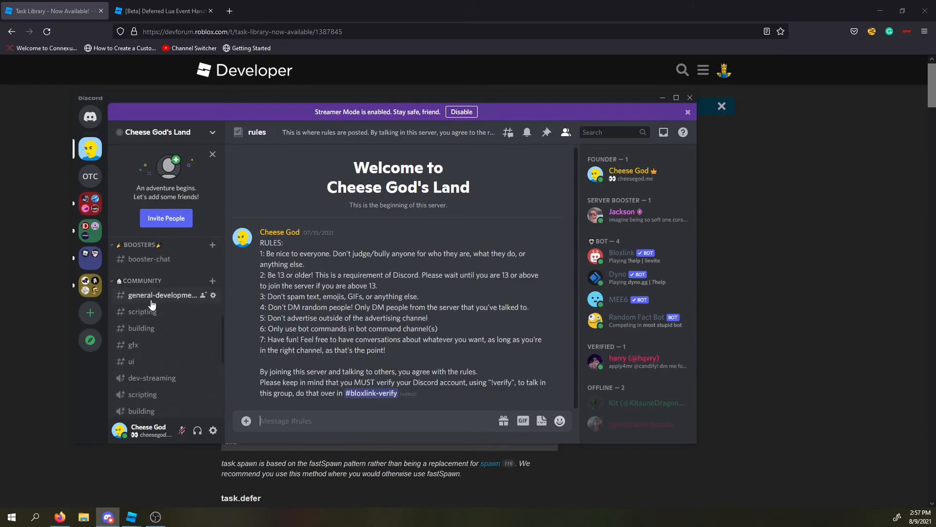
{"action": "mouse_move", "coordinate": [159, 327]}
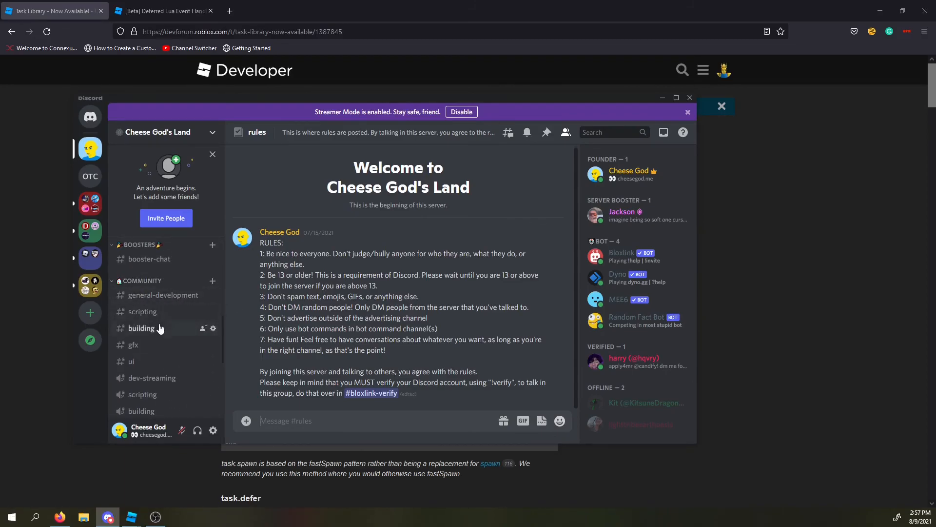
{"action": "scroll", "scroll_direction": "down", "scroll_amount": 3}
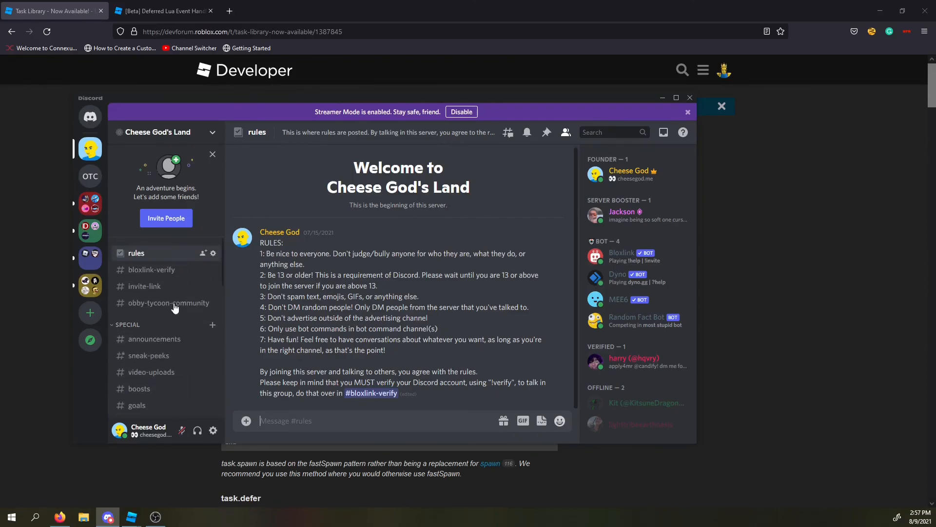
{"action": "mouse_move", "coordinate": [175, 257]}
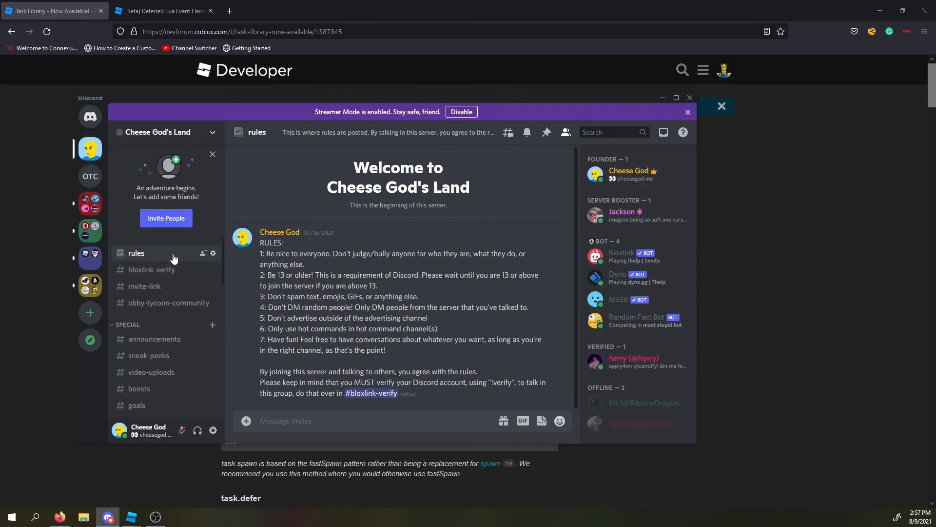
{"action": "mouse_move", "coordinate": [174, 274]}
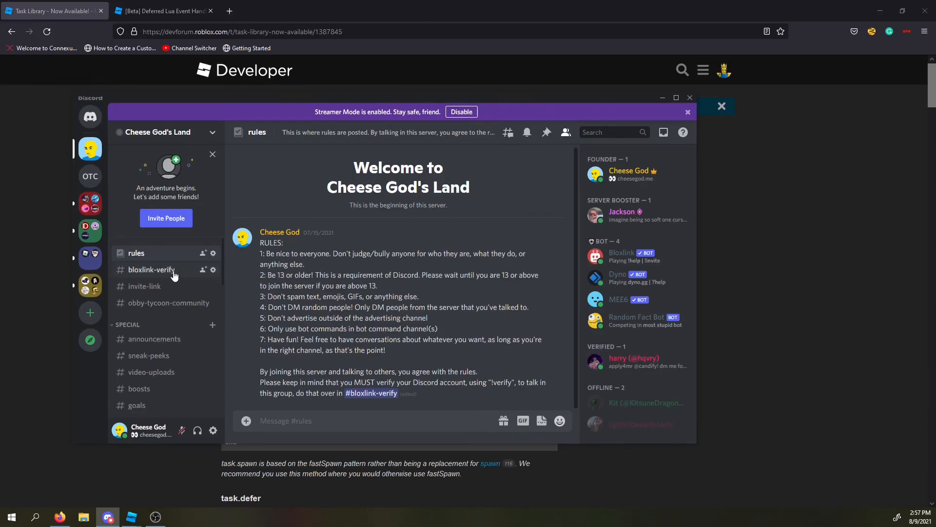